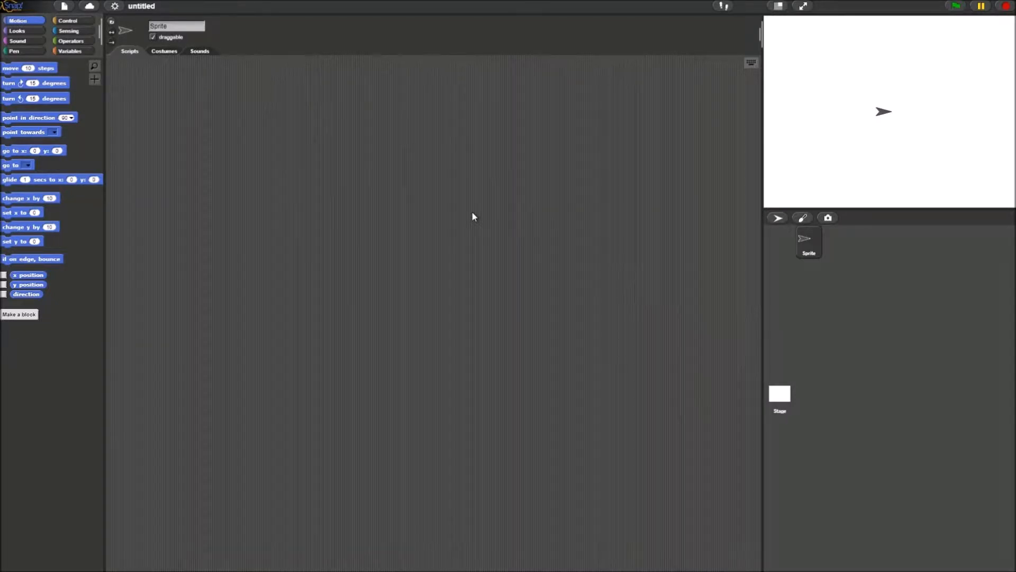
Step: Import the Alonzo costume from the library and duplicate it as alonzo(2)
click(64, 6)
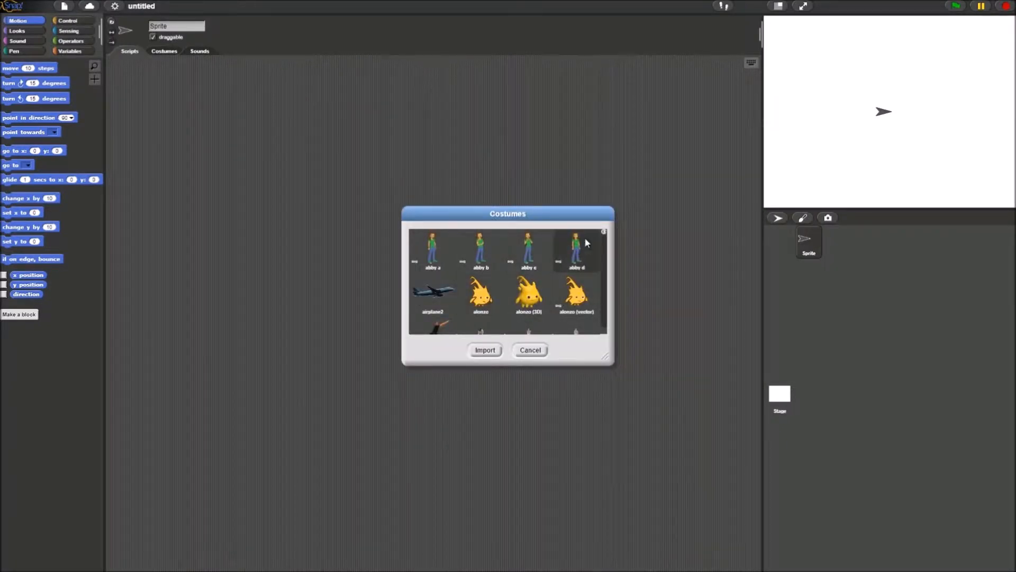
click(480, 295)
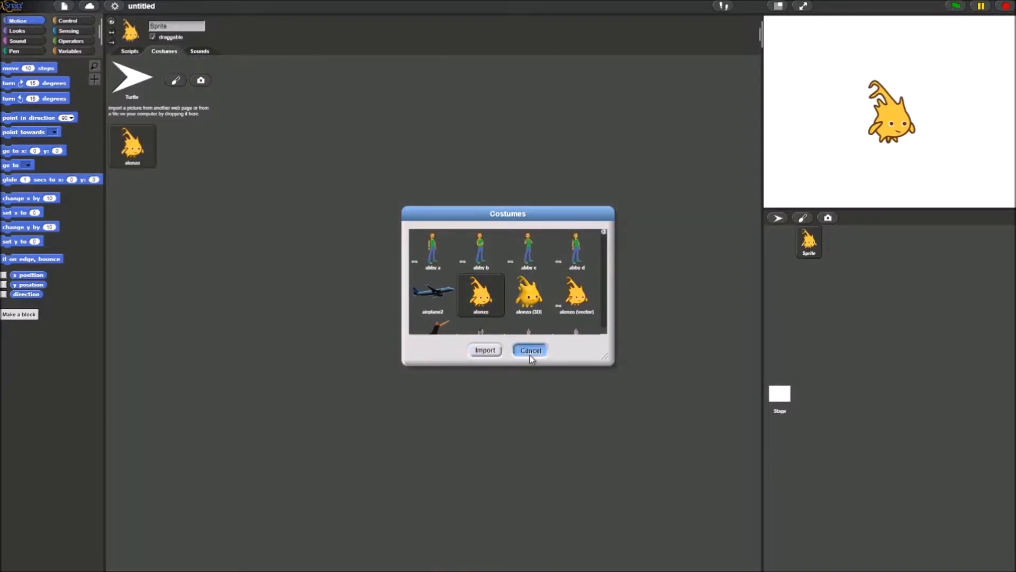
click(530, 350)
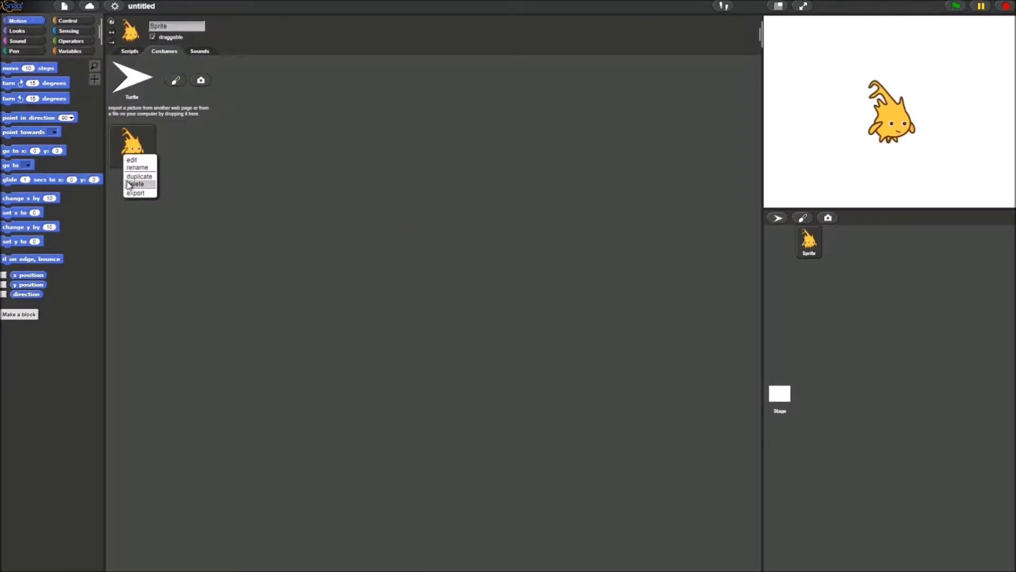
click(139, 175)
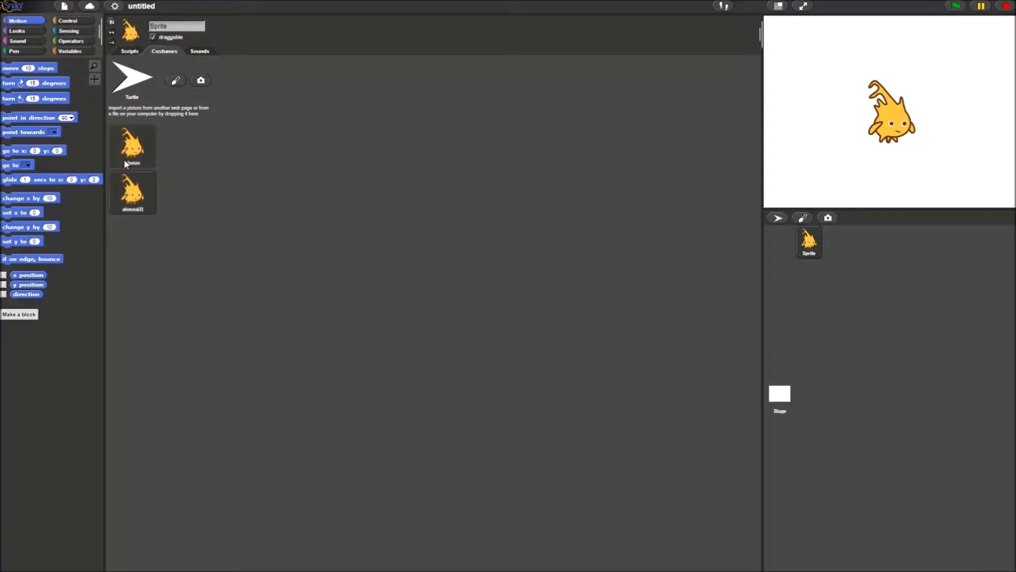
Step: Mirror the alonzo(2) costume in the Paint Editor and confirm the flipped drawing
right_click(132, 191)
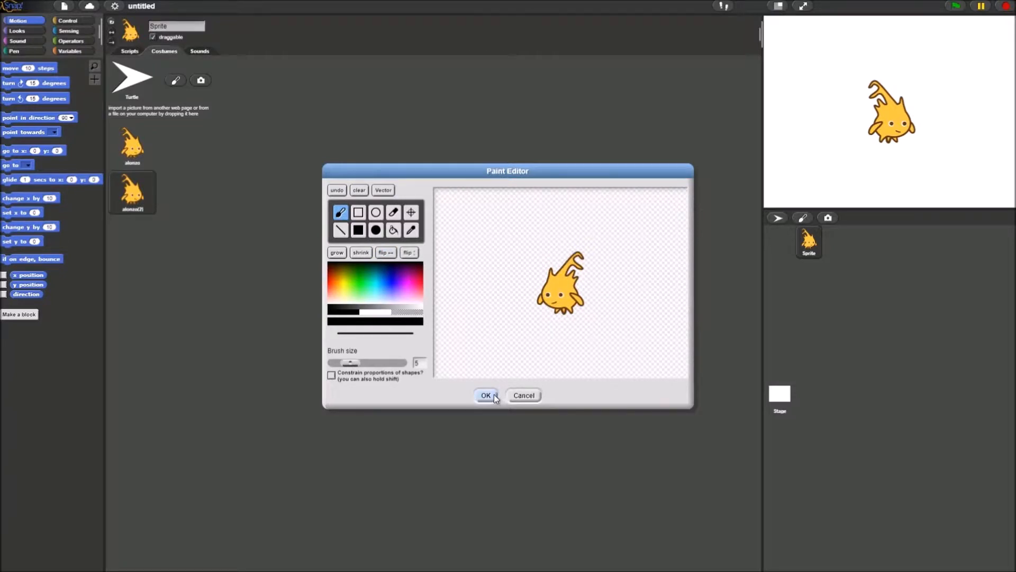
click(486, 395)
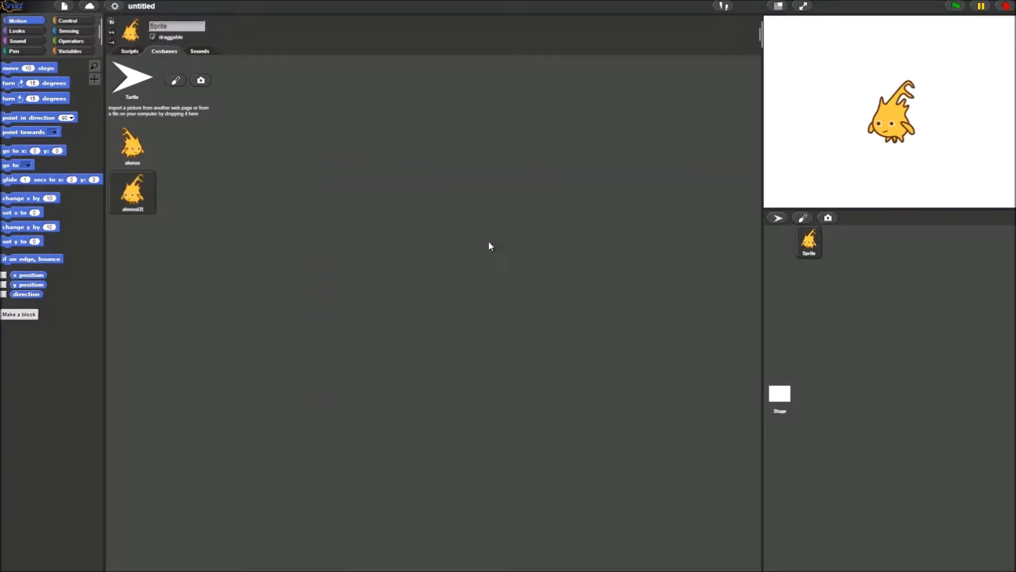
click(152, 37)
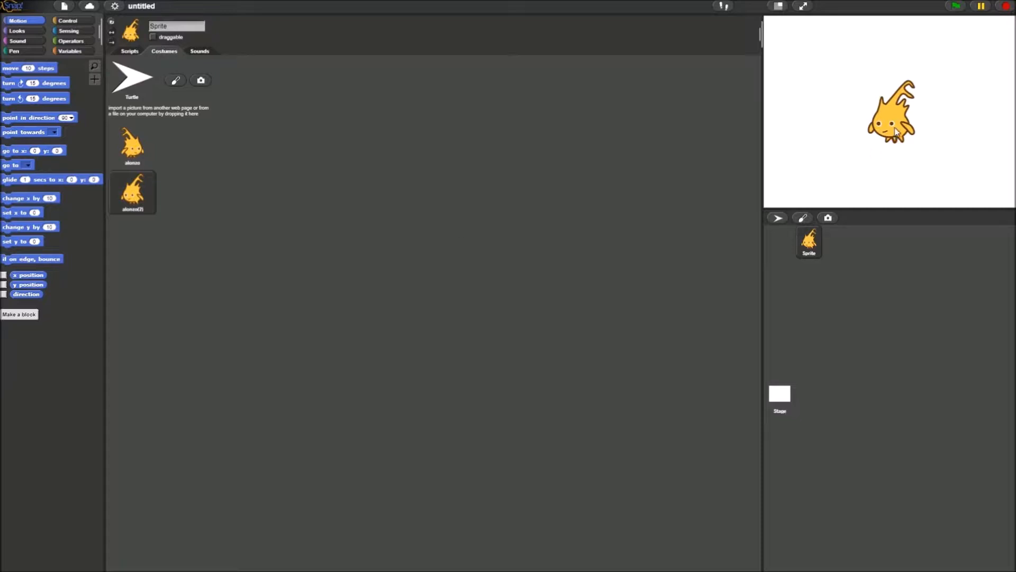
mouse_move(941, 130)
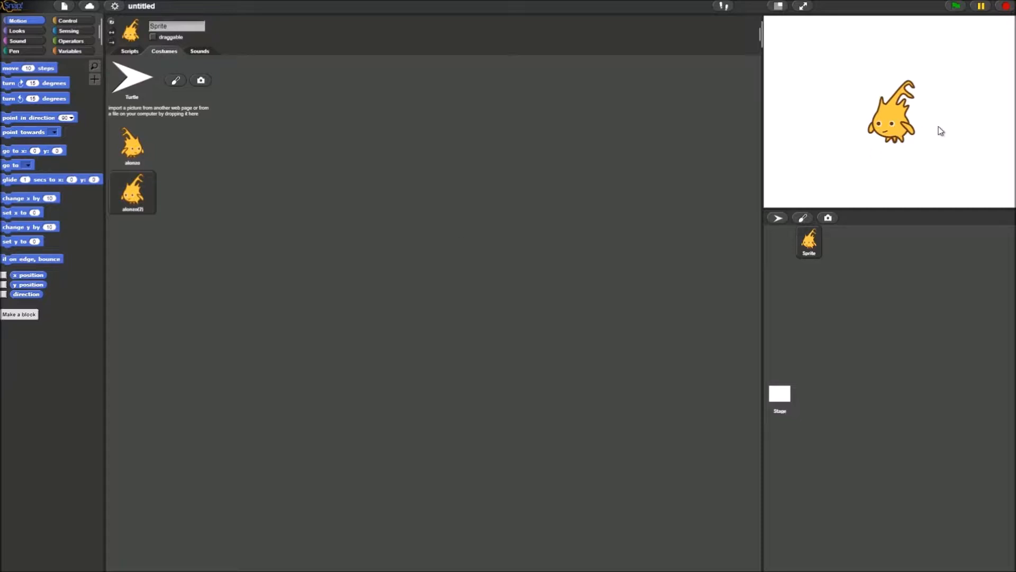
Step: Build a 'when I am clicked' script with 'next costume' attached beneath it
click(129, 51)
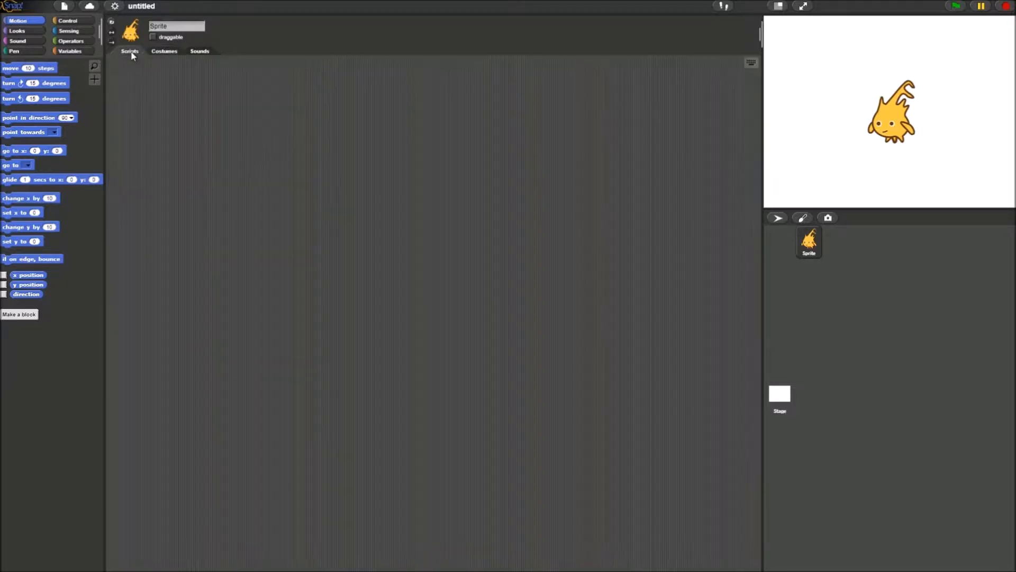
click(73, 20)
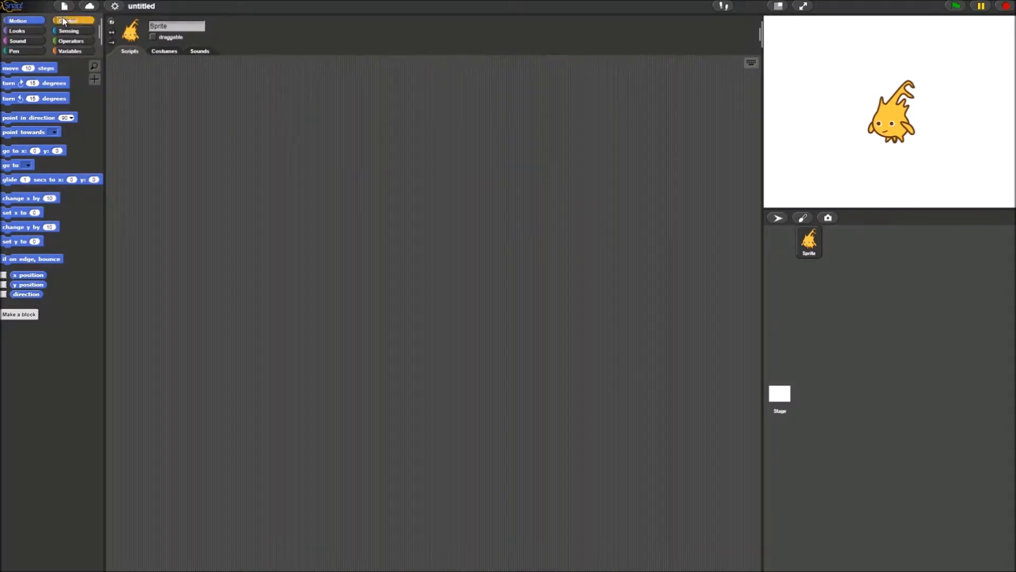
click(68, 21)
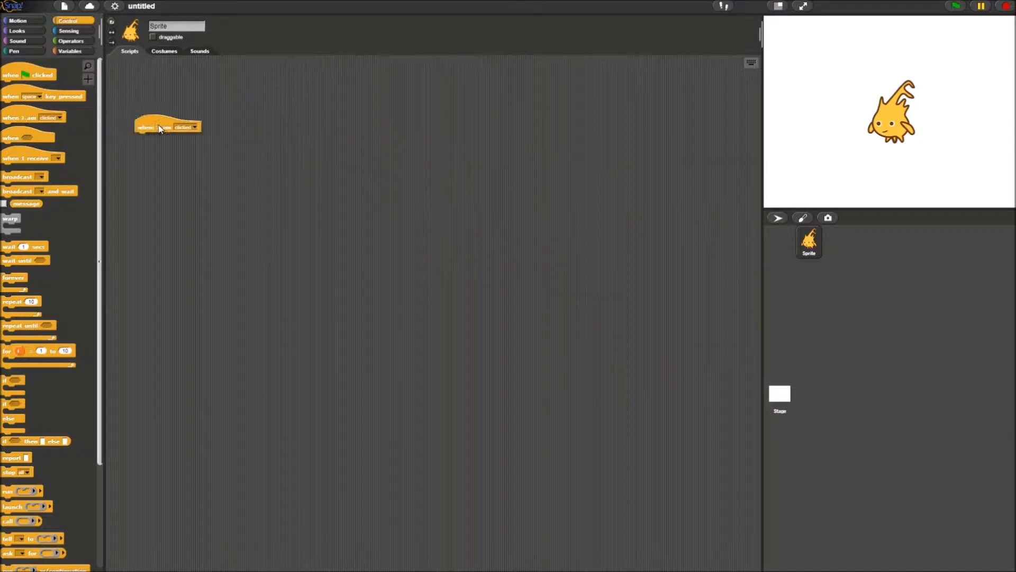
click(16, 31)
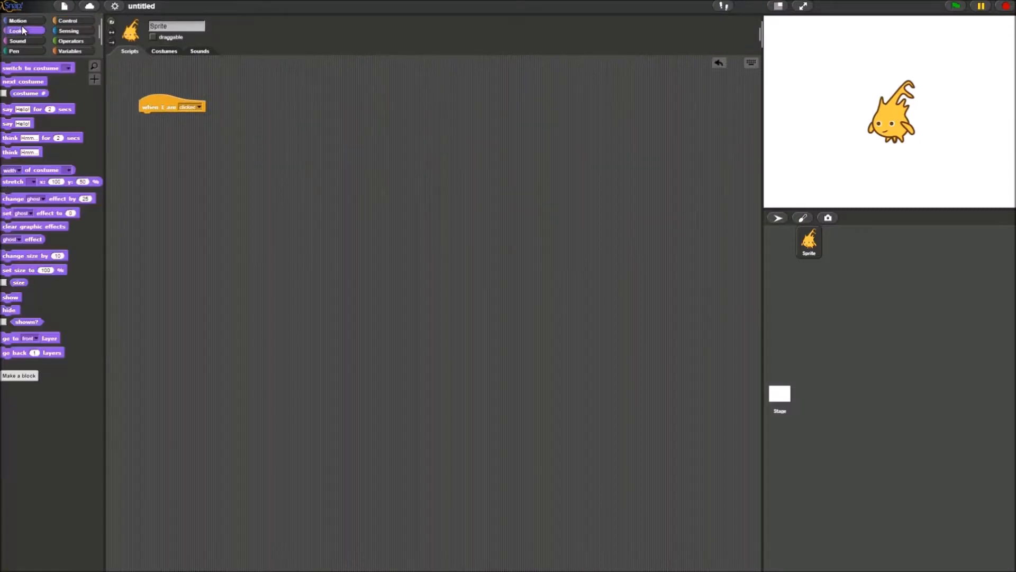
drag(23, 81, 162, 118)
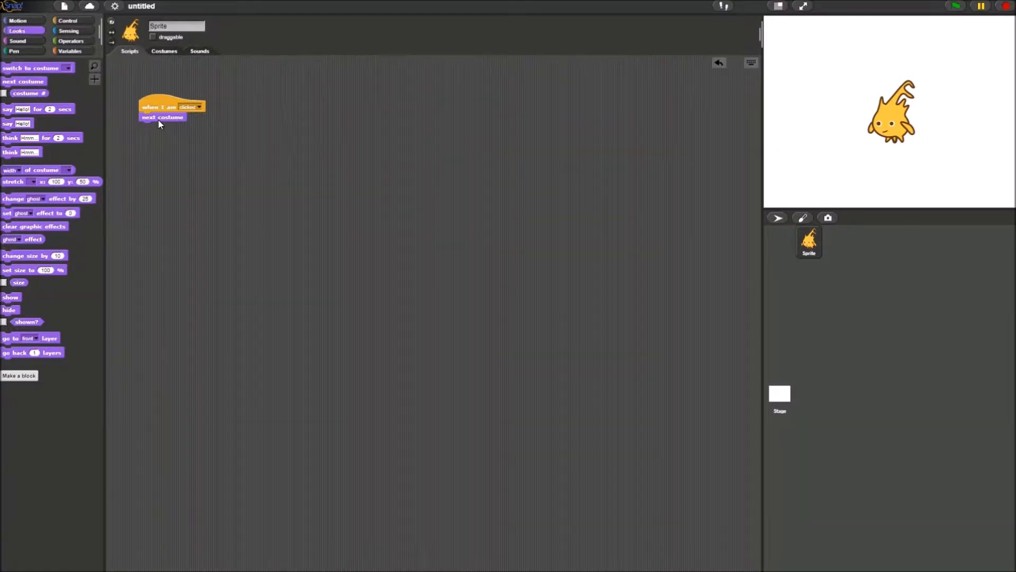
click(164, 50)
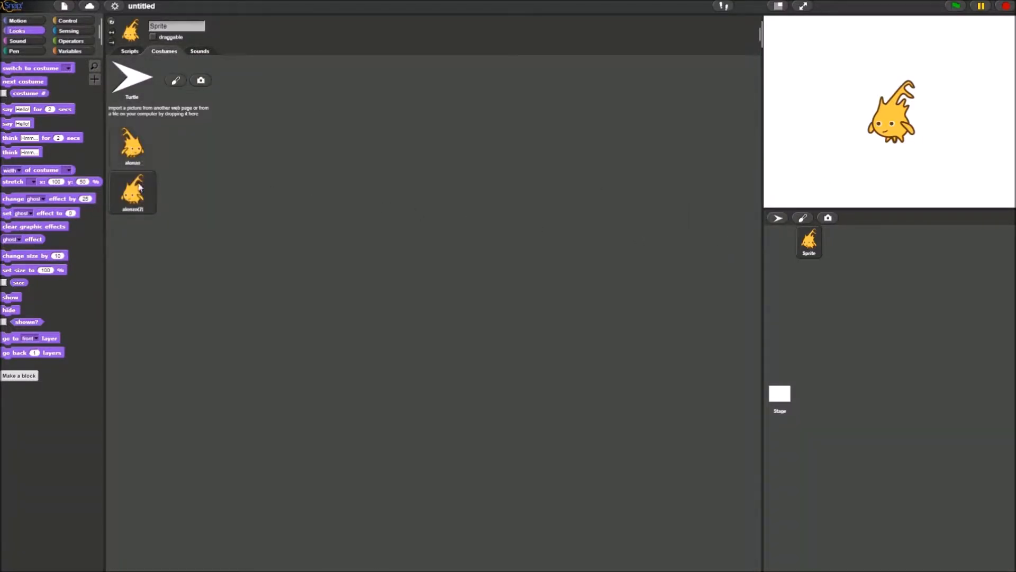
click(129, 51)
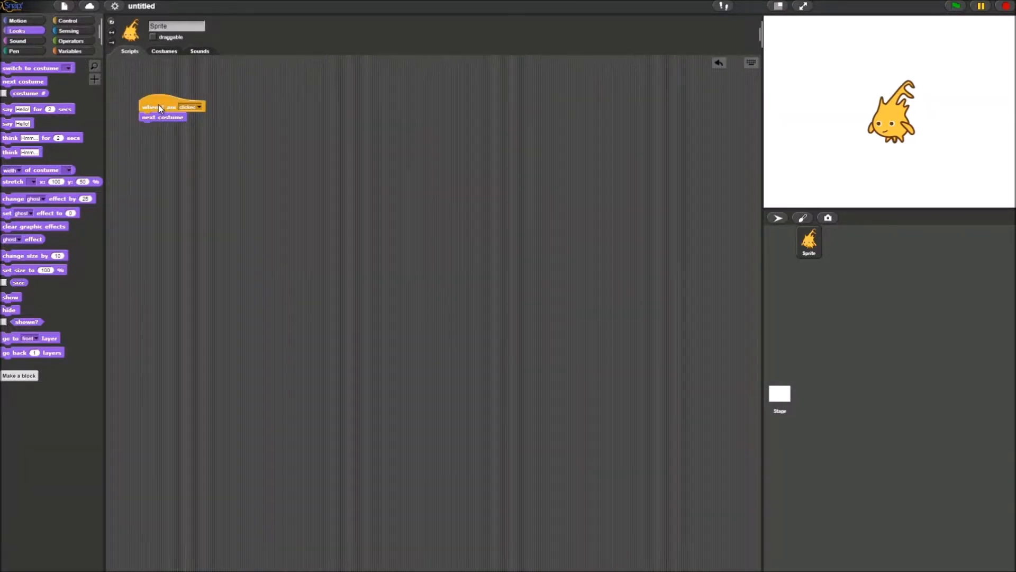
mouse_move(180, 138)
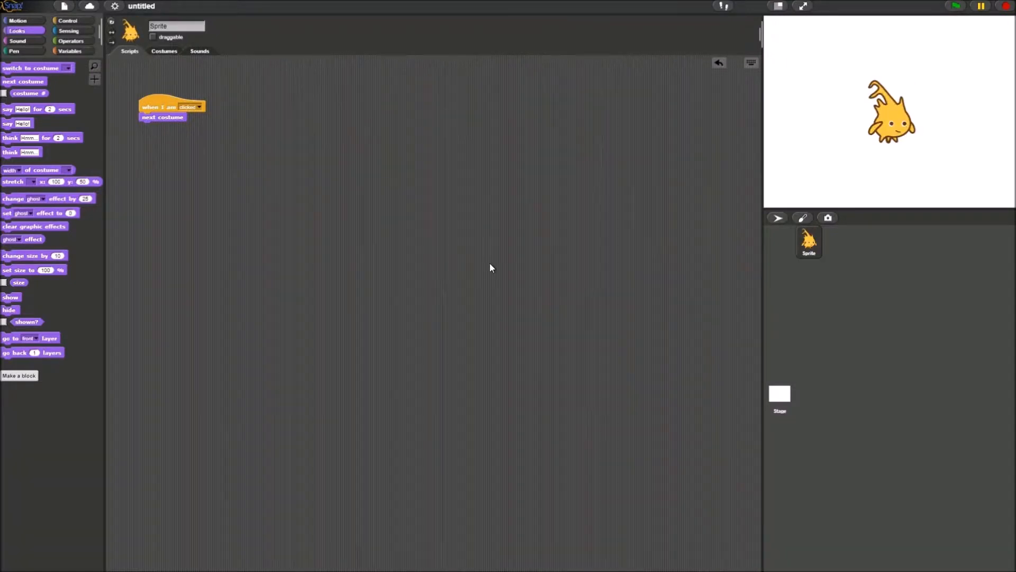
mouse_move(360, 252)
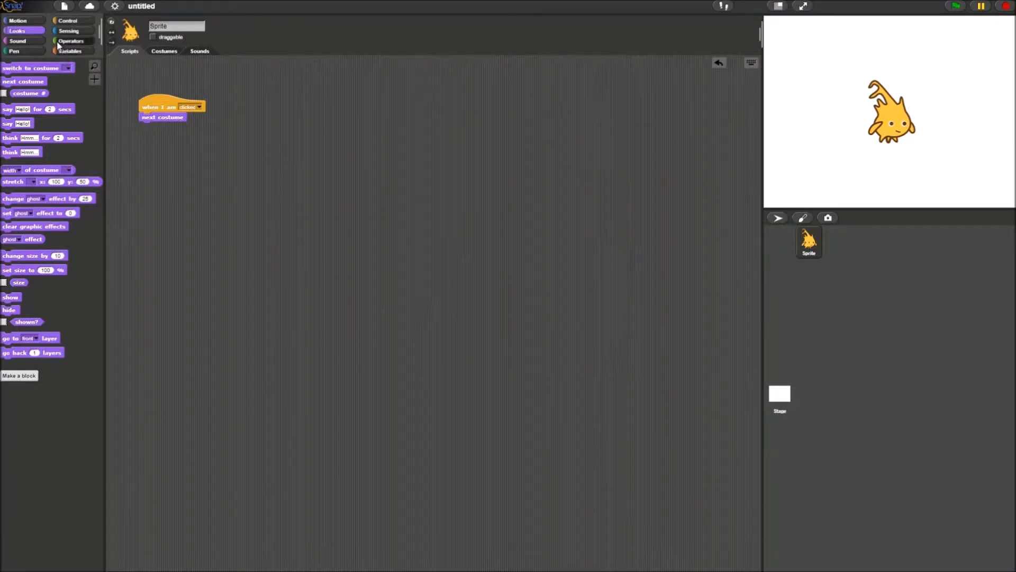
Step: Place two loose 'pick random 1 to 10' operator blocks below the click script
click(69, 40)
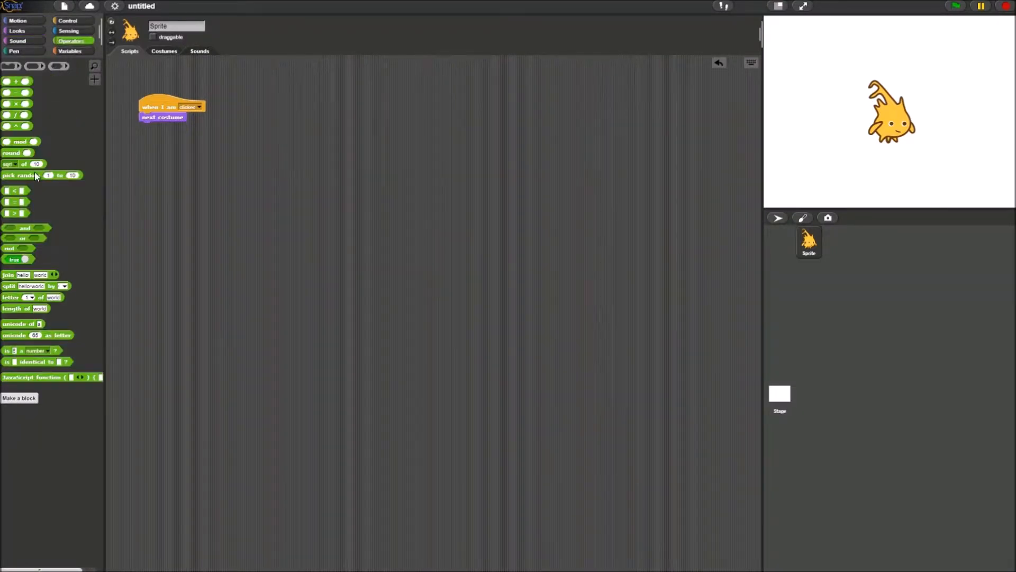
drag(26, 174, 158, 150)
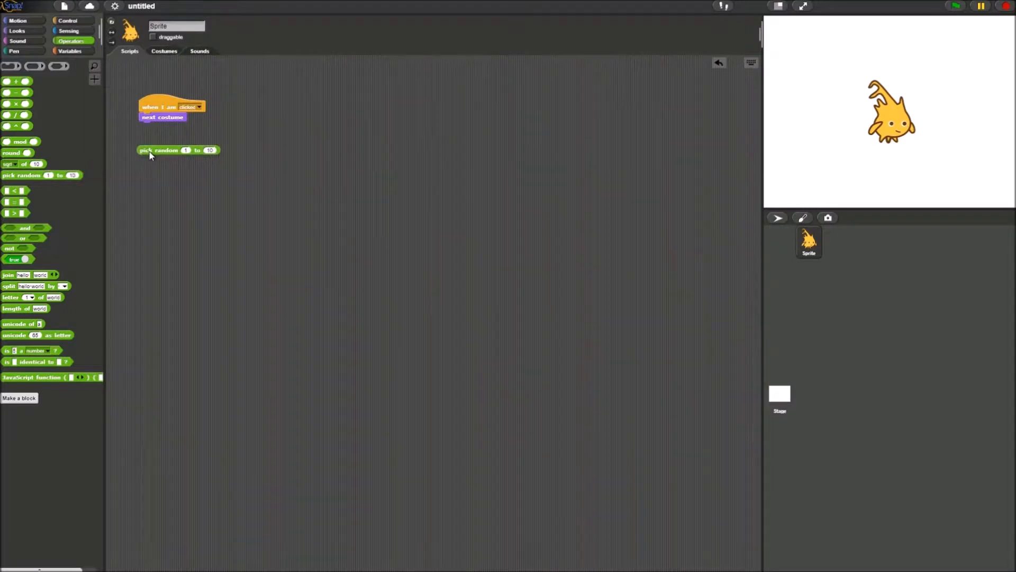
drag(159, 149, 149, 170)
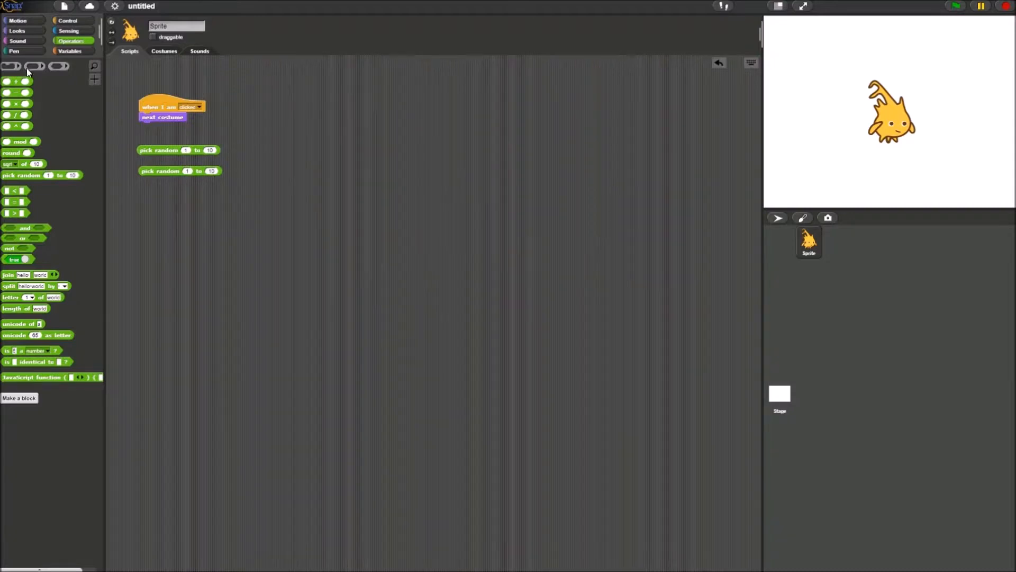
Step: Attach a 'go to x y' block with random coordinates under 'next costume' and test by clicking the sprite
click(18, 21)
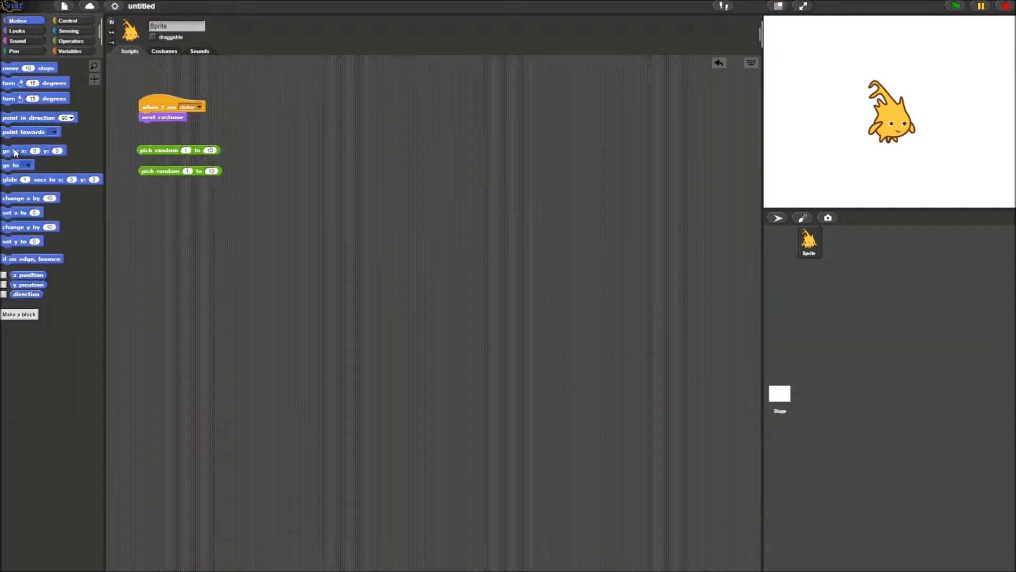
drag(13, 151, 168, 204)
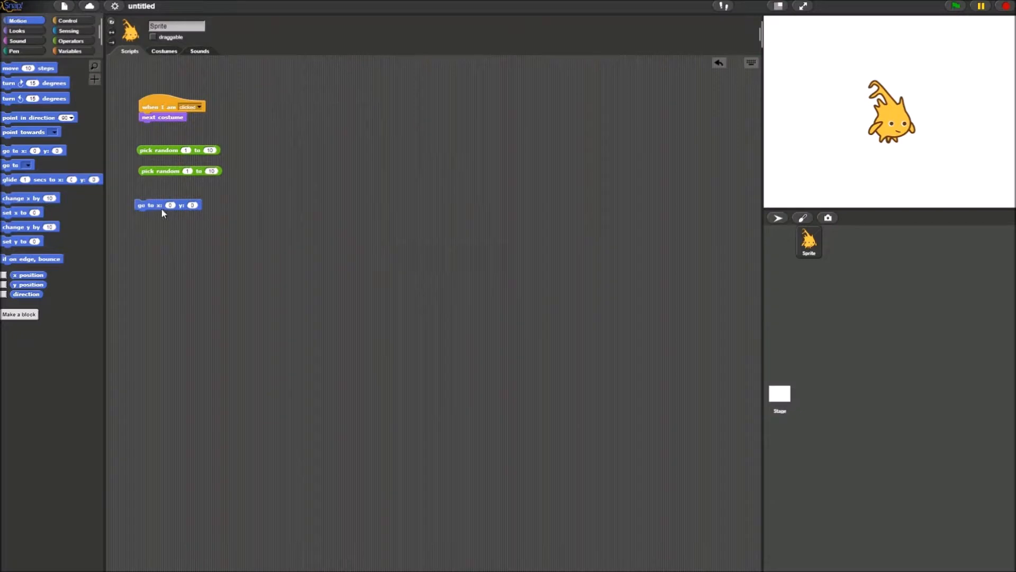
mouse_move(161, 211)
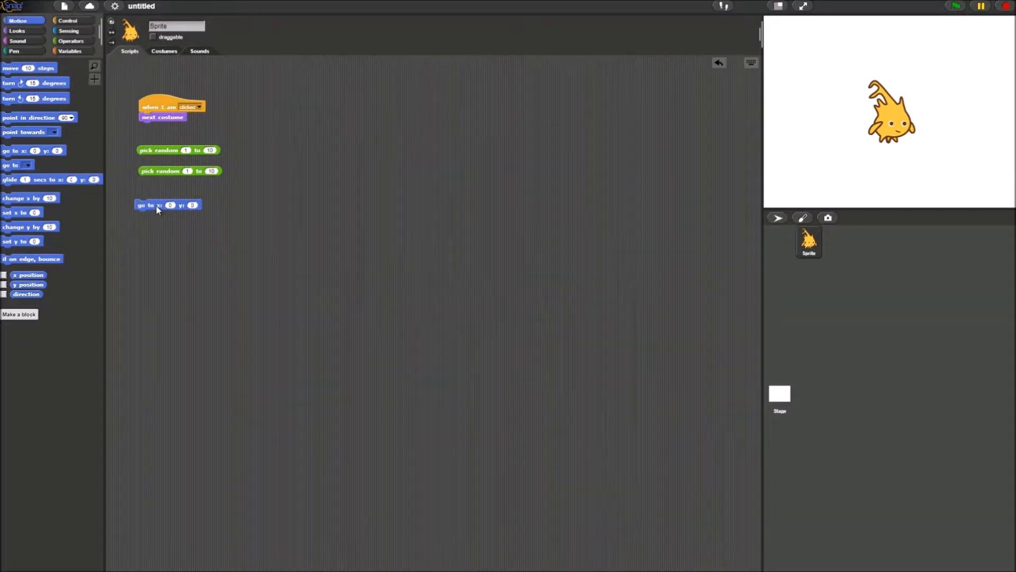
mouse_move(166, 124)
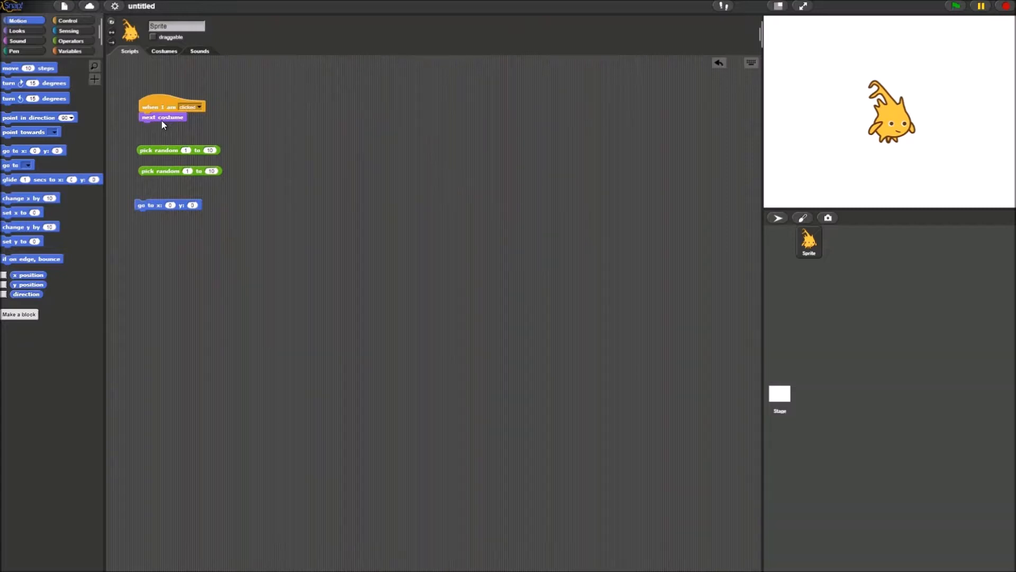
mouse_move(963, 143)
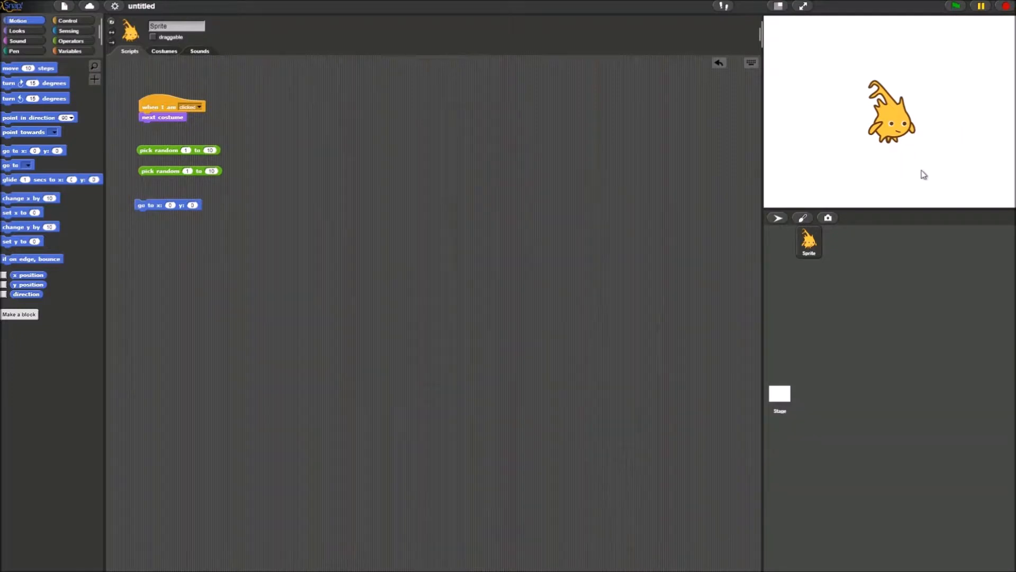
mouse_move(294, 223)
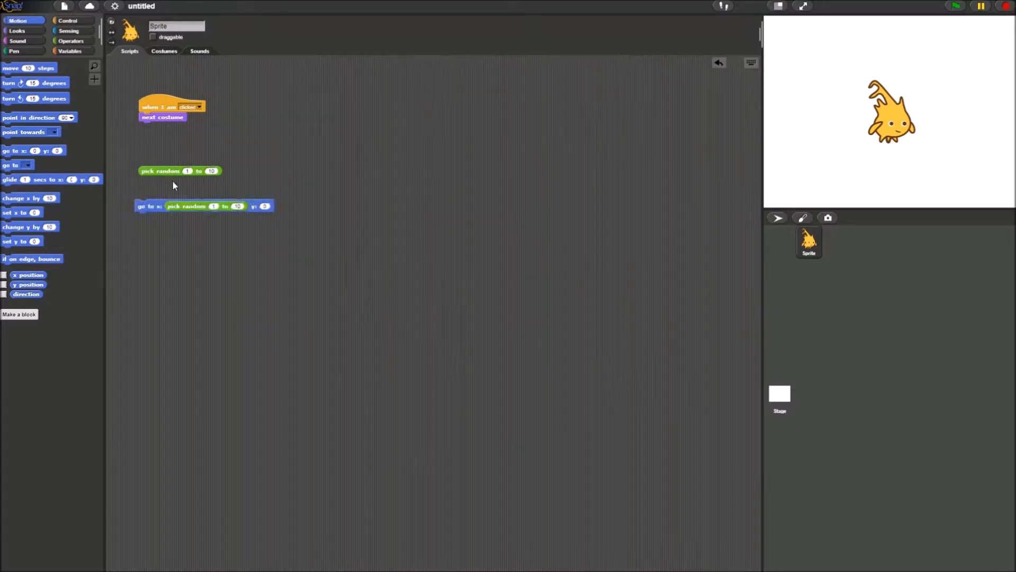
drag(159, 170, 305, 206)
text(130)
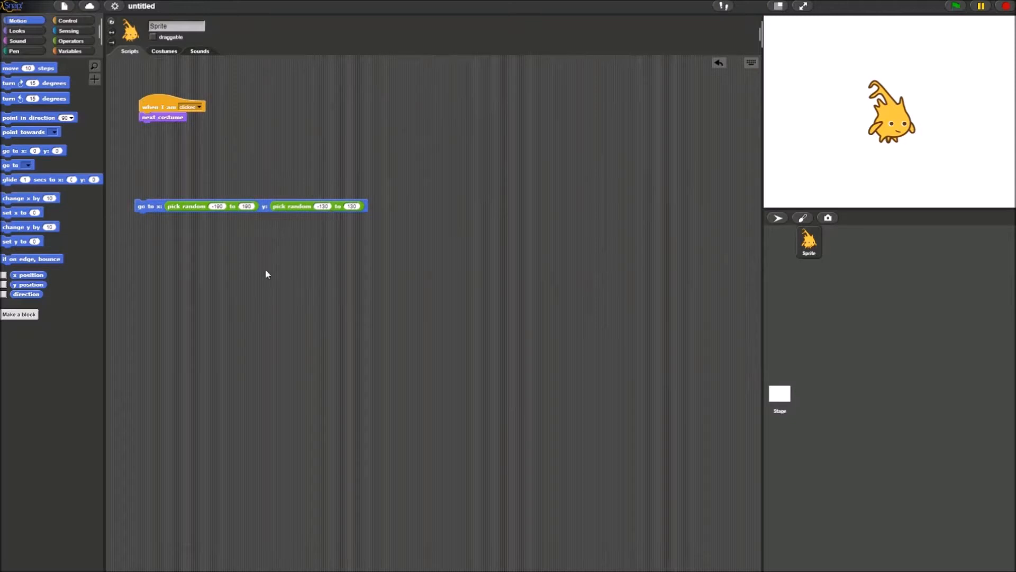
drag(150, 206, 154, 128)
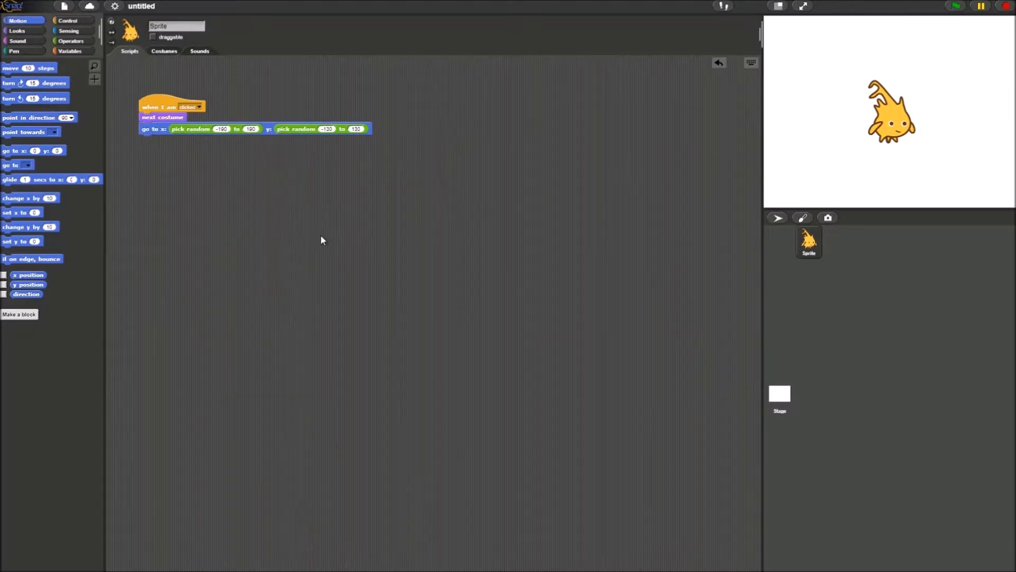
mouse_move(903, 123)
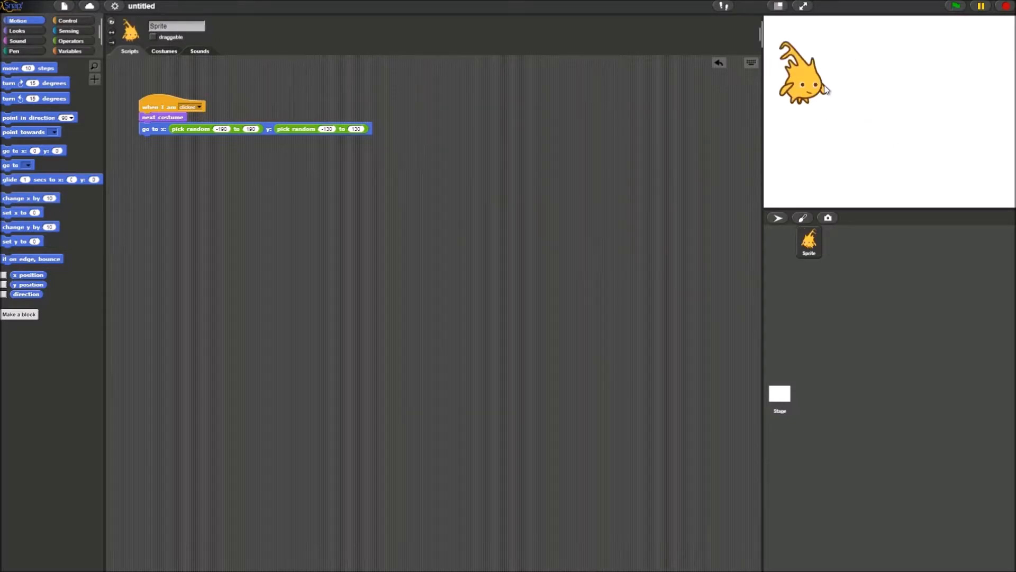
click(808, 71)
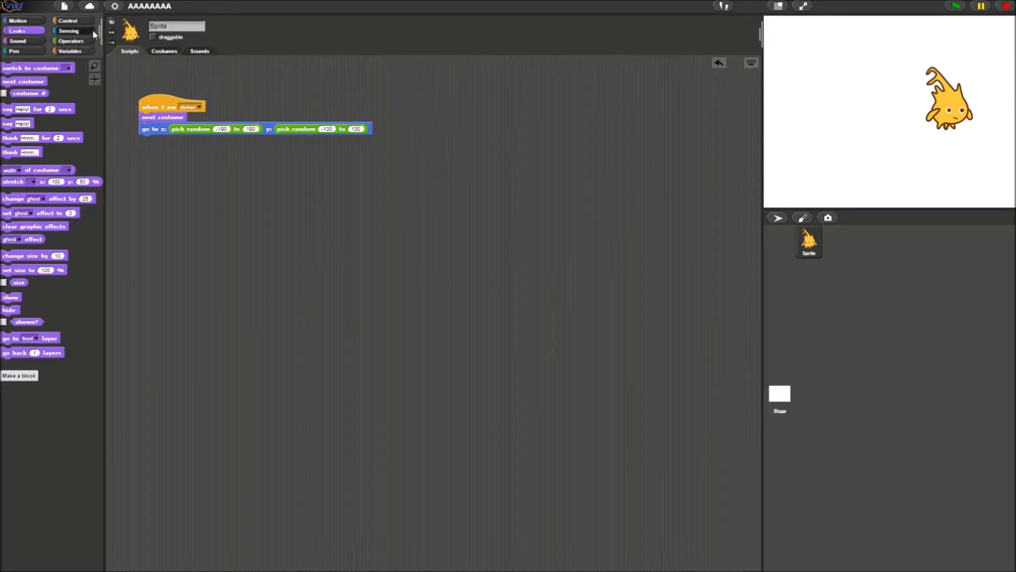
Step: Add a 'when green flag clicked' script with 'go to x: 190 y: -130' and run it
click(68, 20)
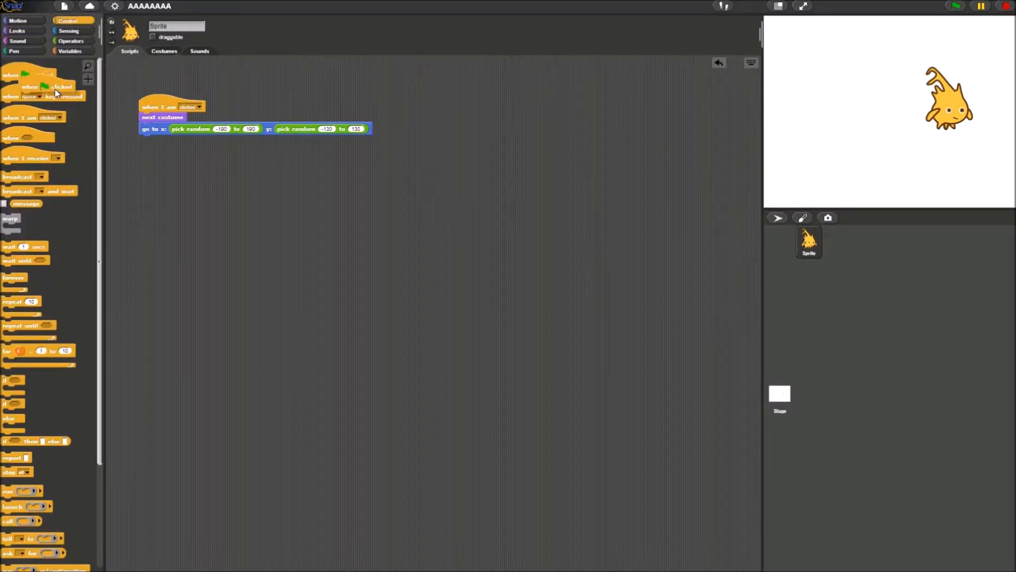
drag(33, 75, 163, 167)
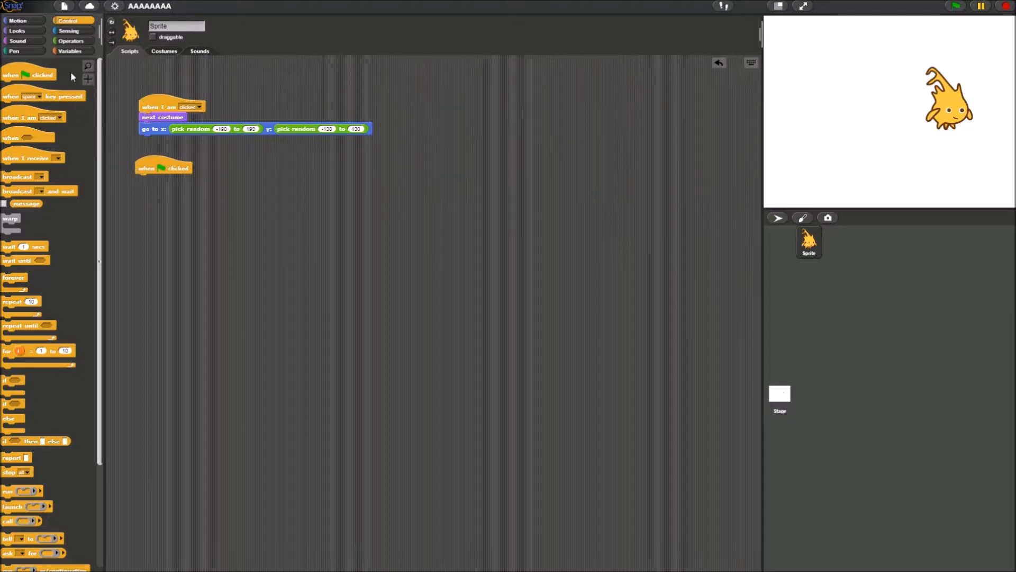
click(20, 20)
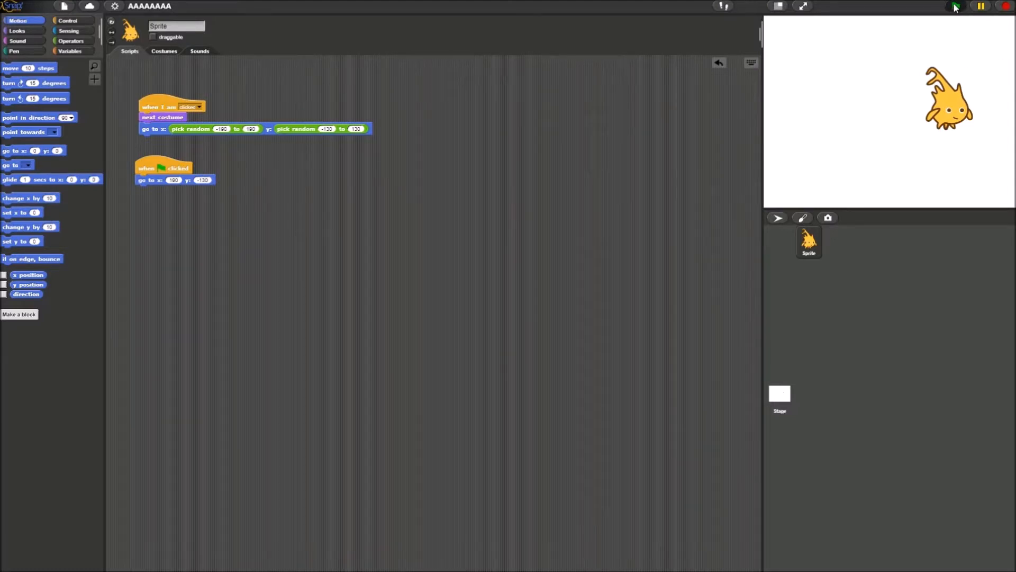
click(955, 6)
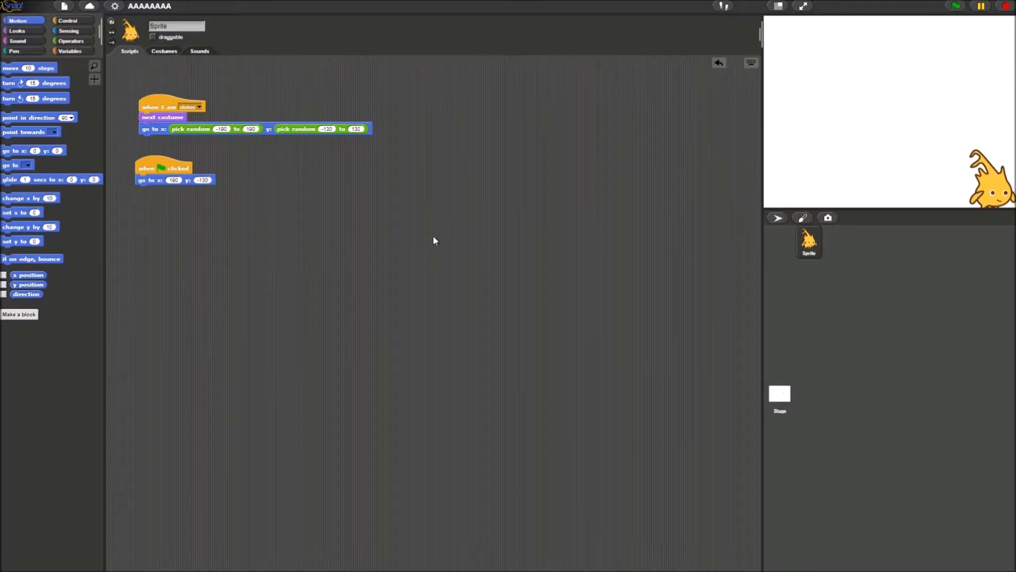
mouse_move(102, 74)
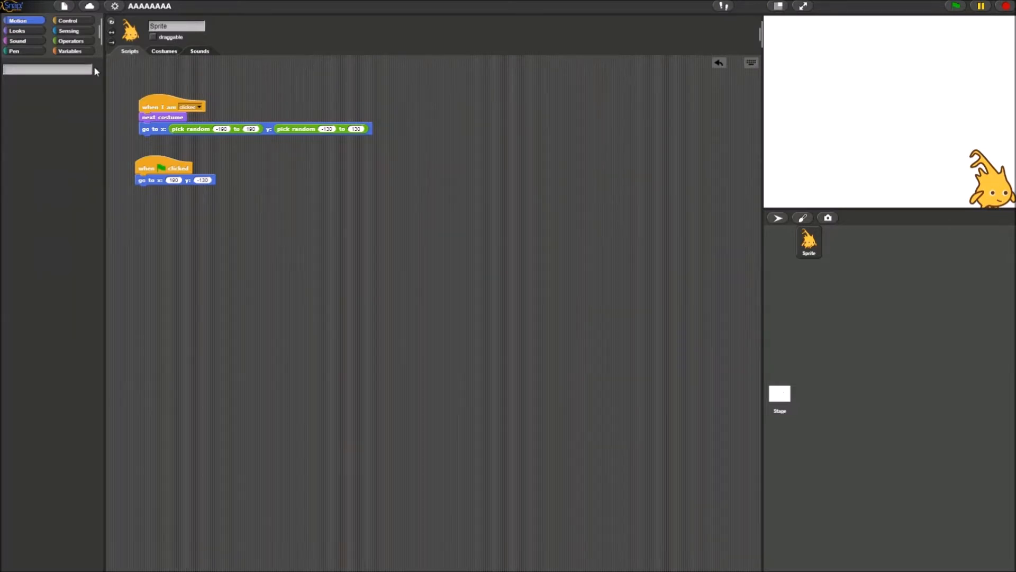
Step: End the green-flag script with a say block reading Welcome to 'Click on Alonzo'
click(16, 30)
text(SAY)
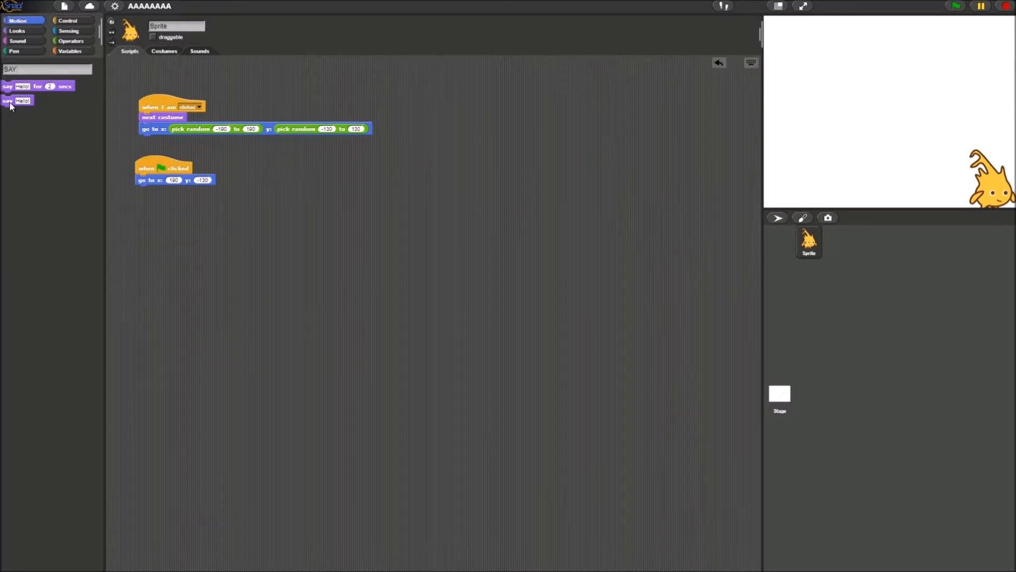
drag(15, 100, 152, 190)
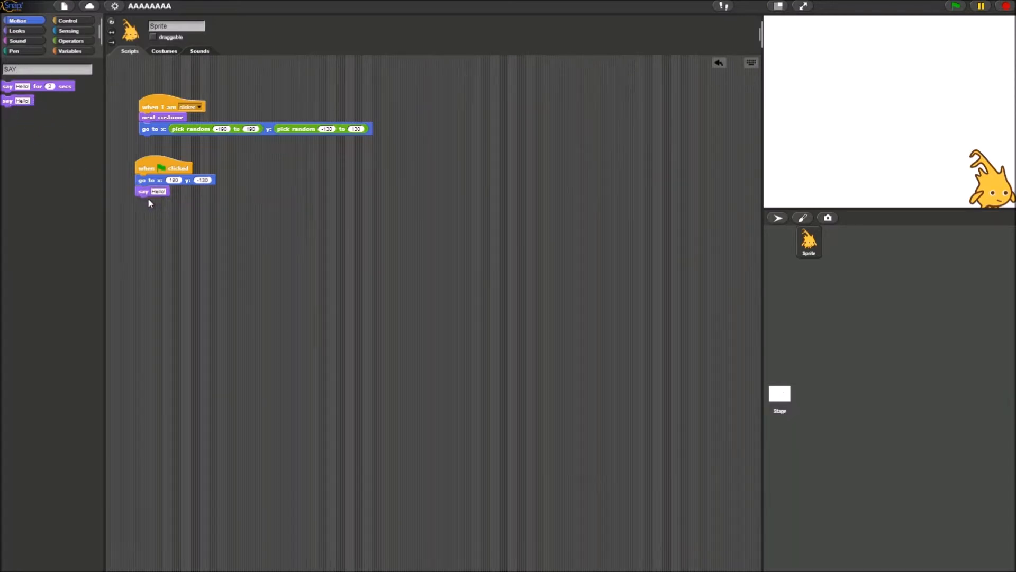
click(159, 191)
text(Welcome to Click on A)
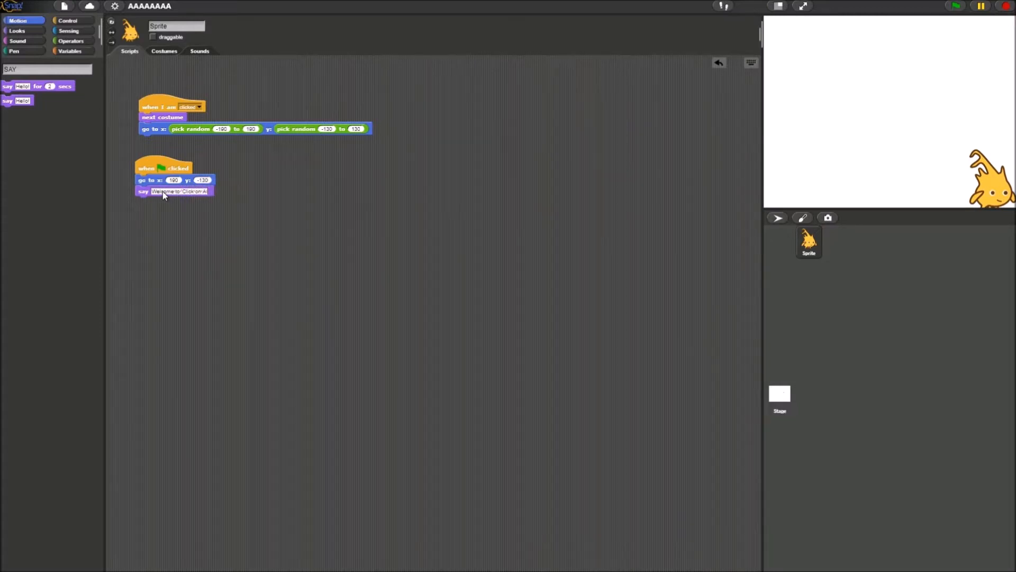
text(lonzo)
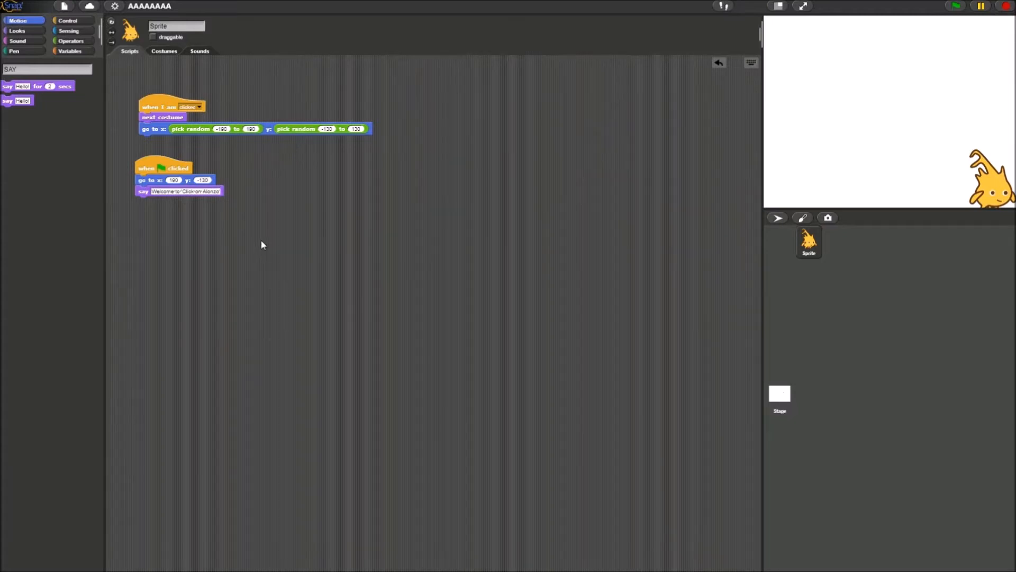
mouse_move(270, 244)
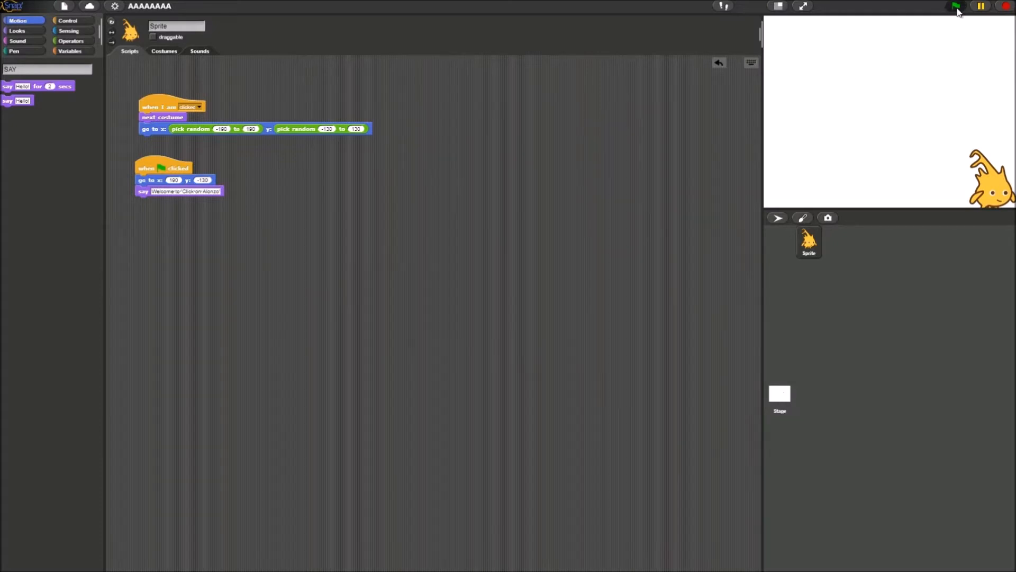
Step: Run the green-flag script so the sprite shows its welcome speech bubble
click(956, 6)
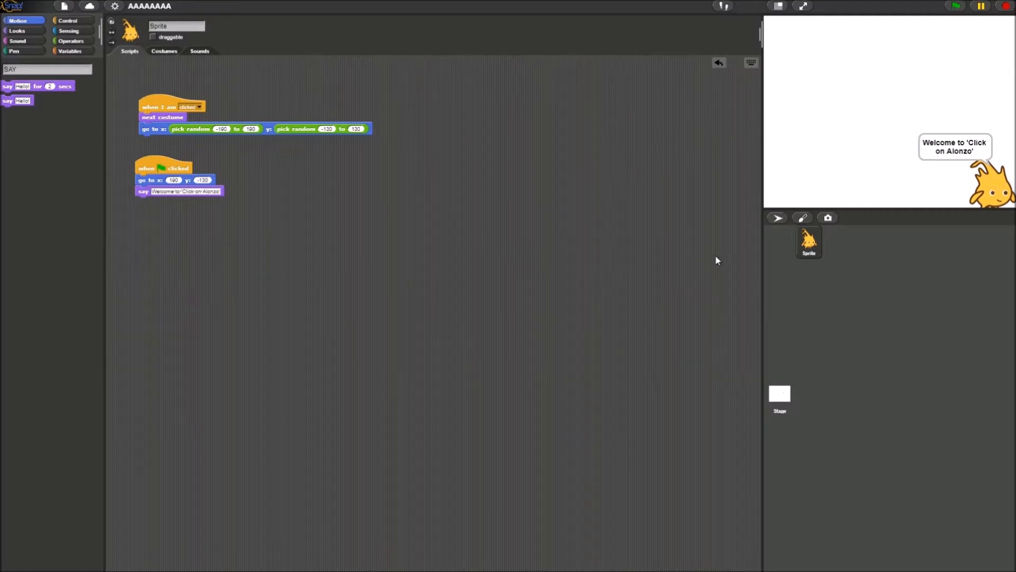
mouse_move(773, 242)
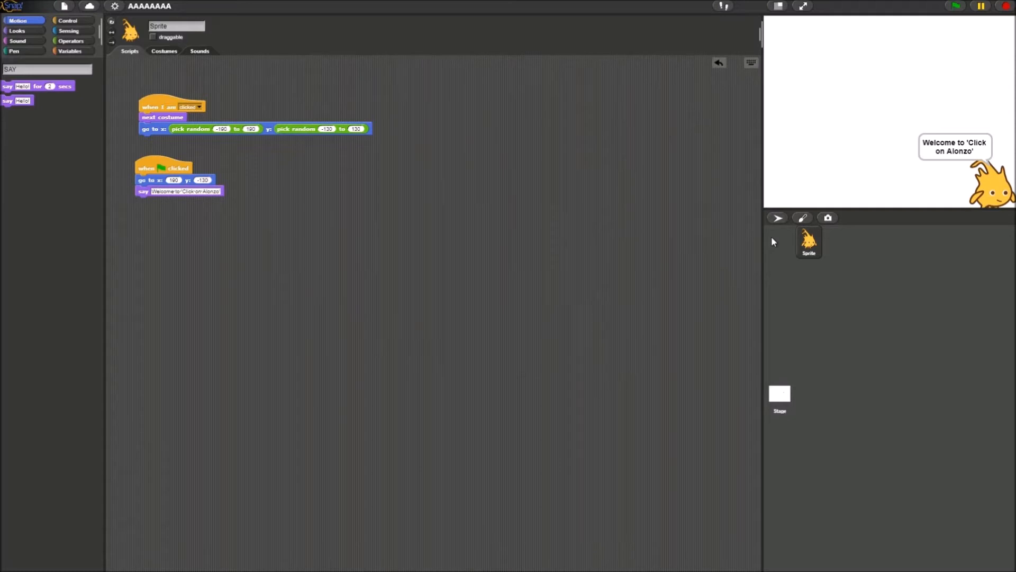
mouse_move(839, 261)
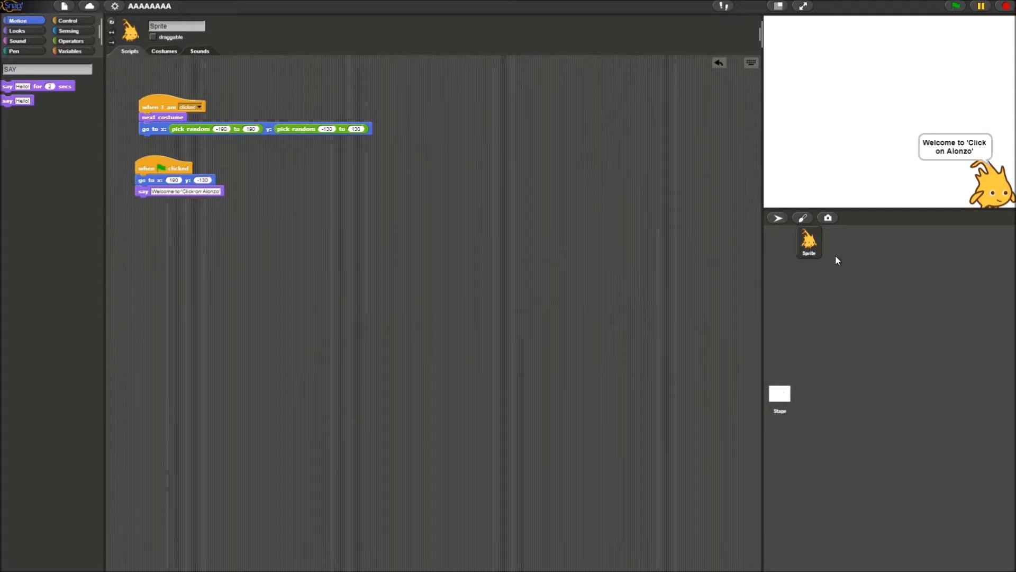
Step: Start a new 'when I am clicked' script with an empty say block attached beneath it
click(68, 20)
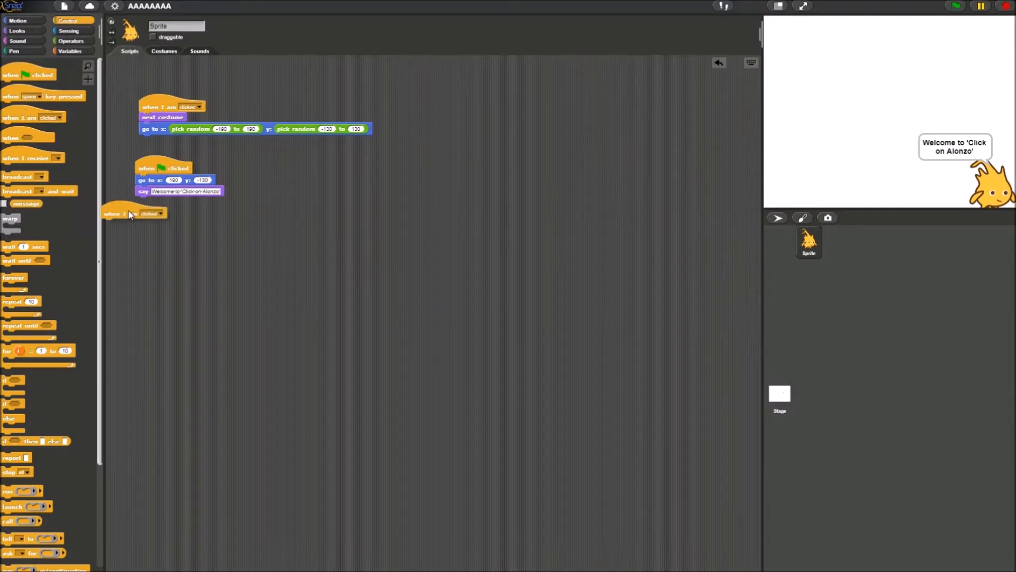
click(15, 31)
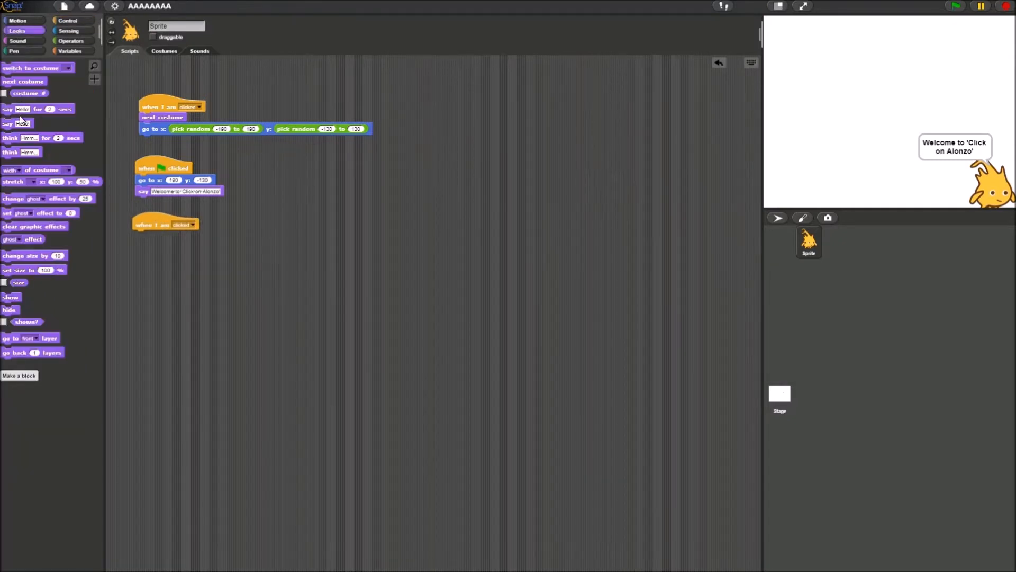
drag(7, 122, 149, 235)
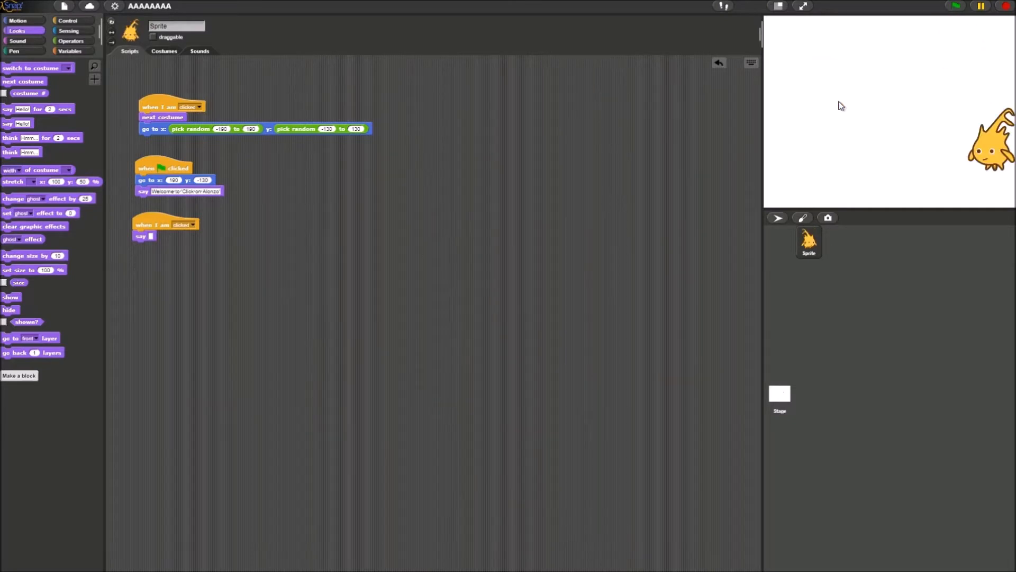
click(67, 20)
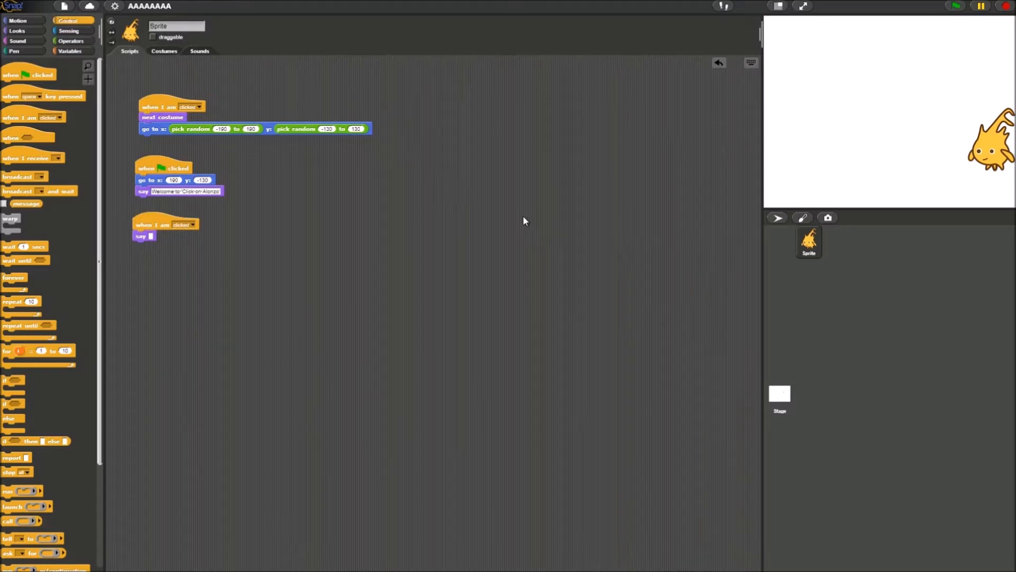
mouse_move(192, 310)
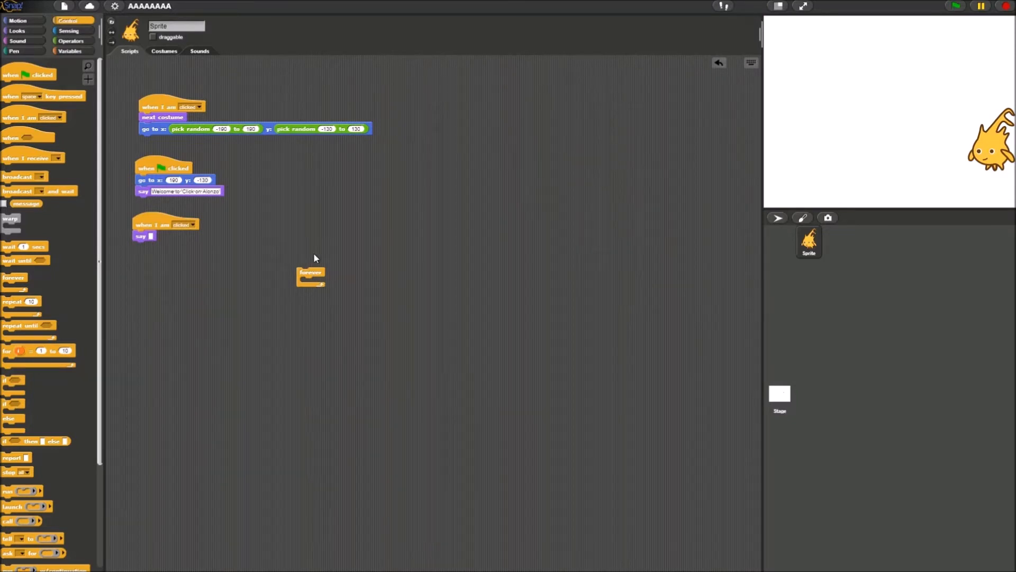
mouse_move(342, 283)
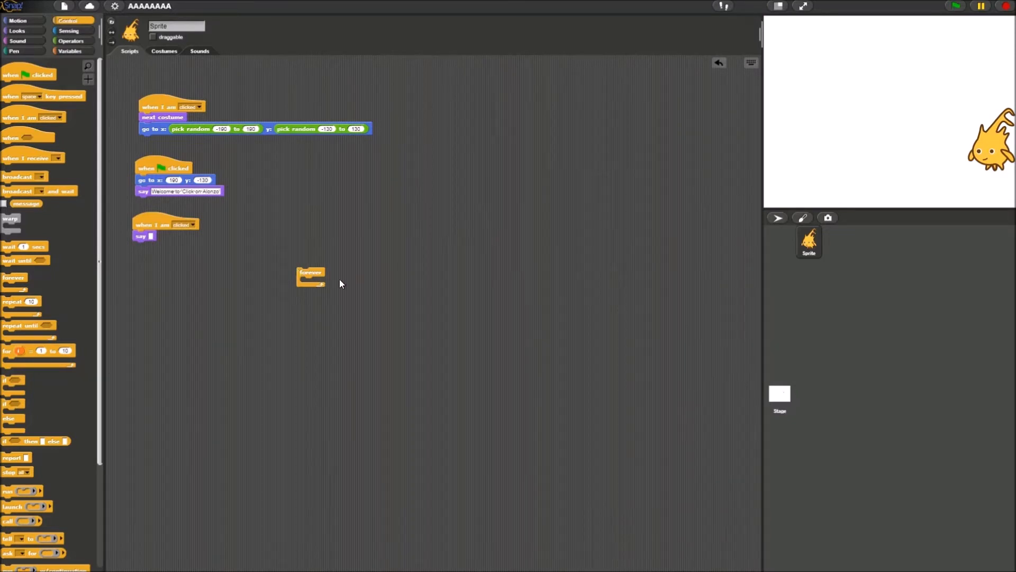
Step: Wrap 'next costume' and the random 'go to' inside a forever loop under the click hat
drag(311, 272, 298, 223)
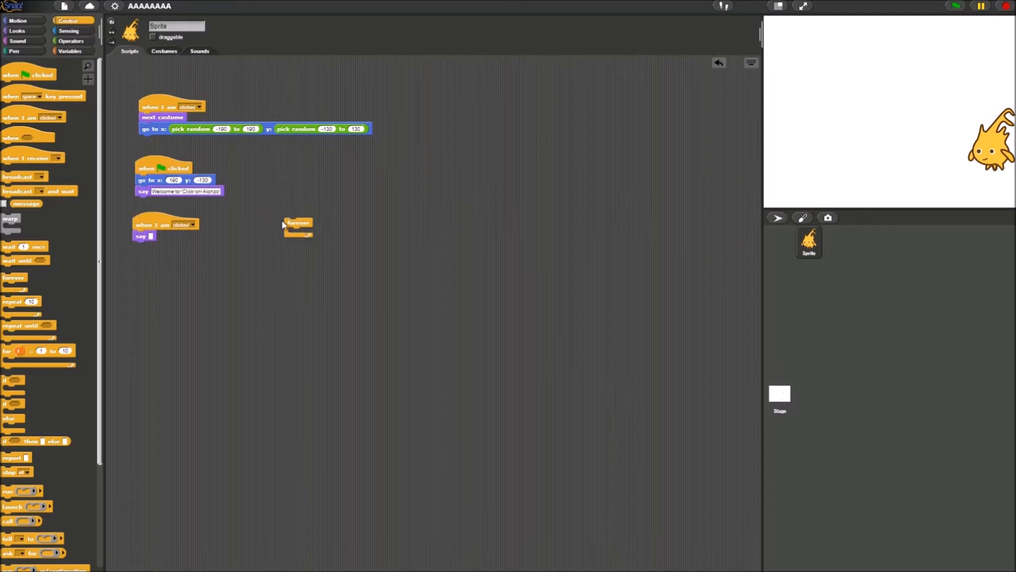
mouse_move(425, 305)
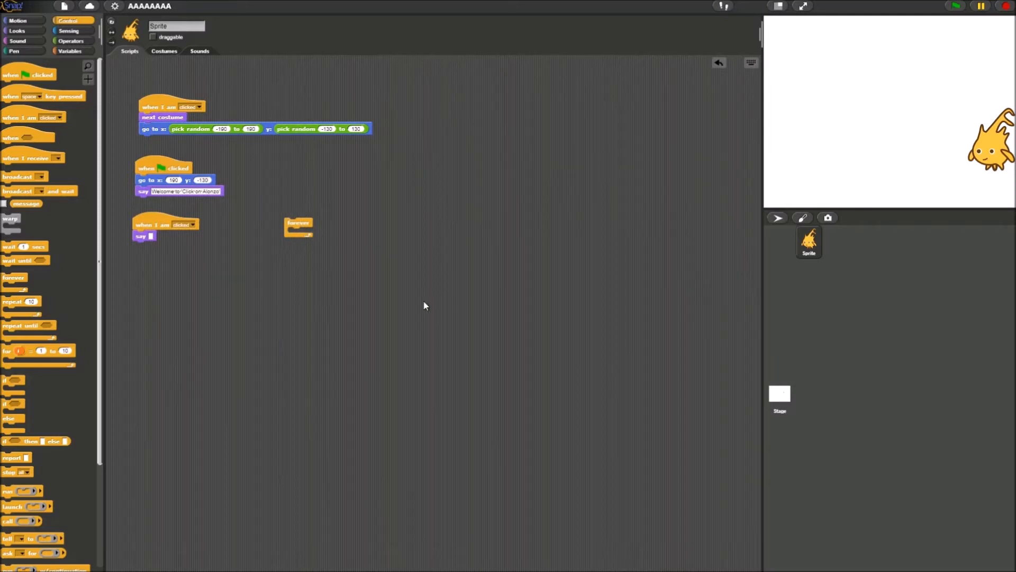
mouse_move(194, 264)
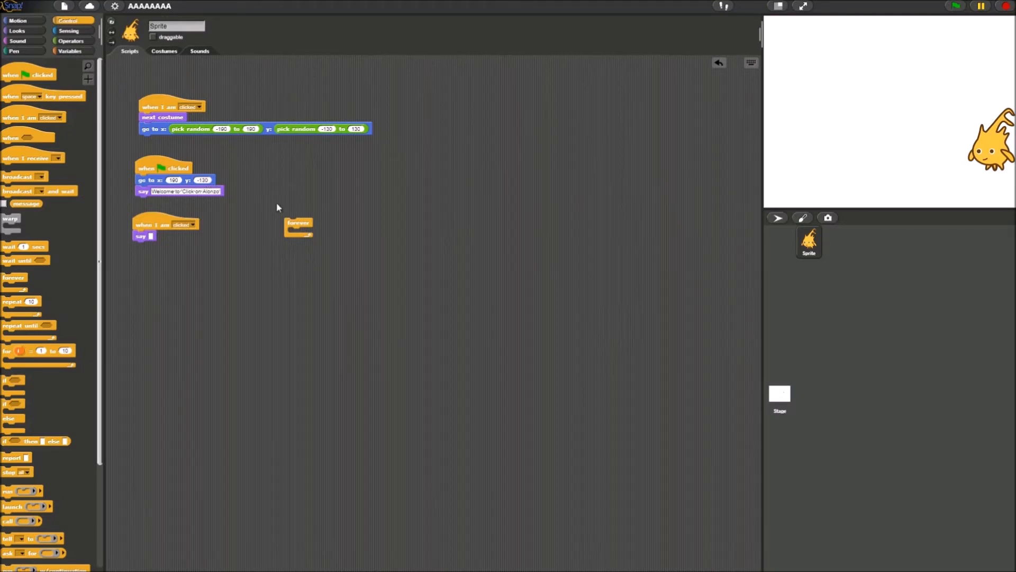
drag(298, 223, 284, 189)
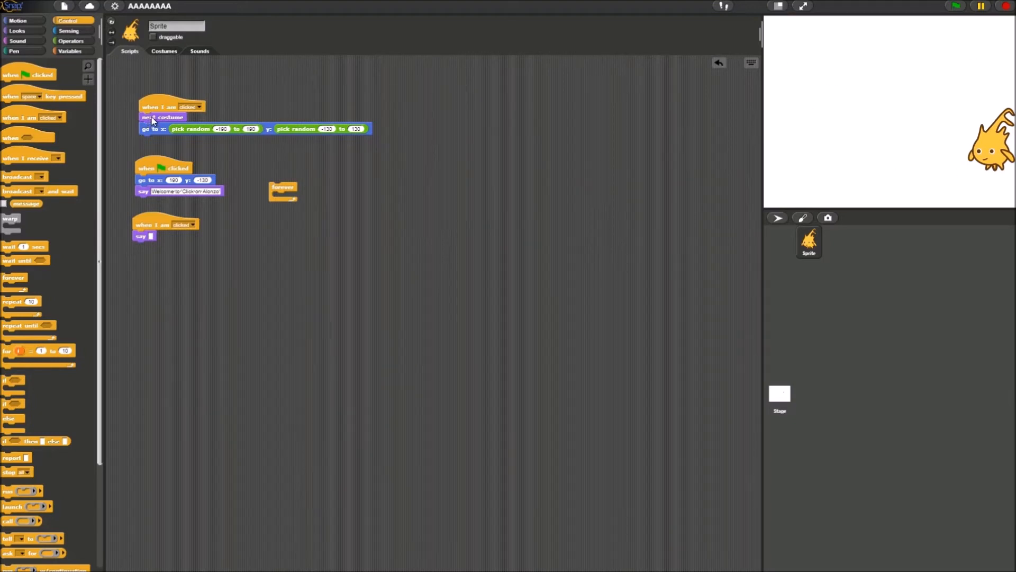
drag(152, 118, 333, 194)
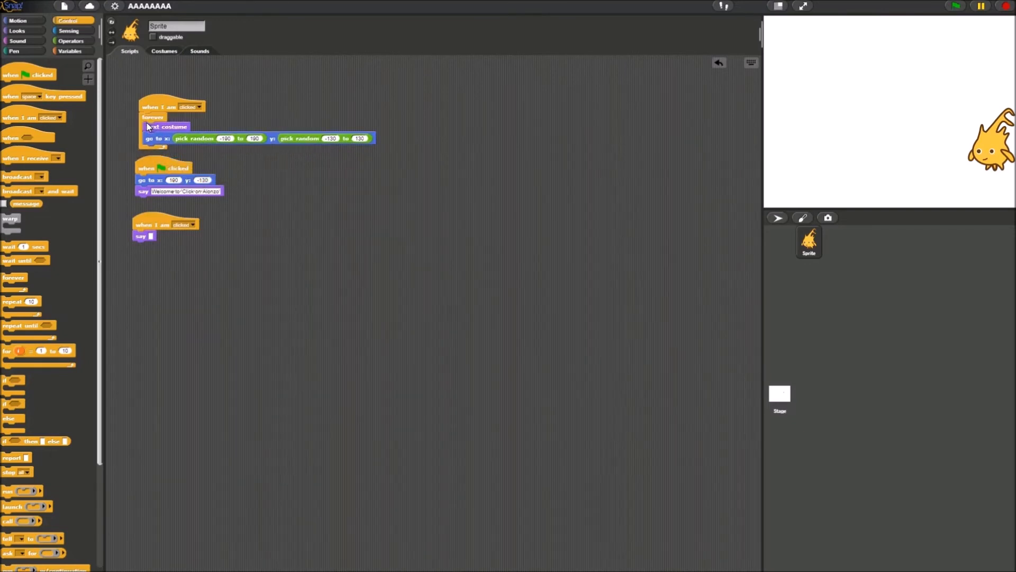
mouse_move(360, 200)
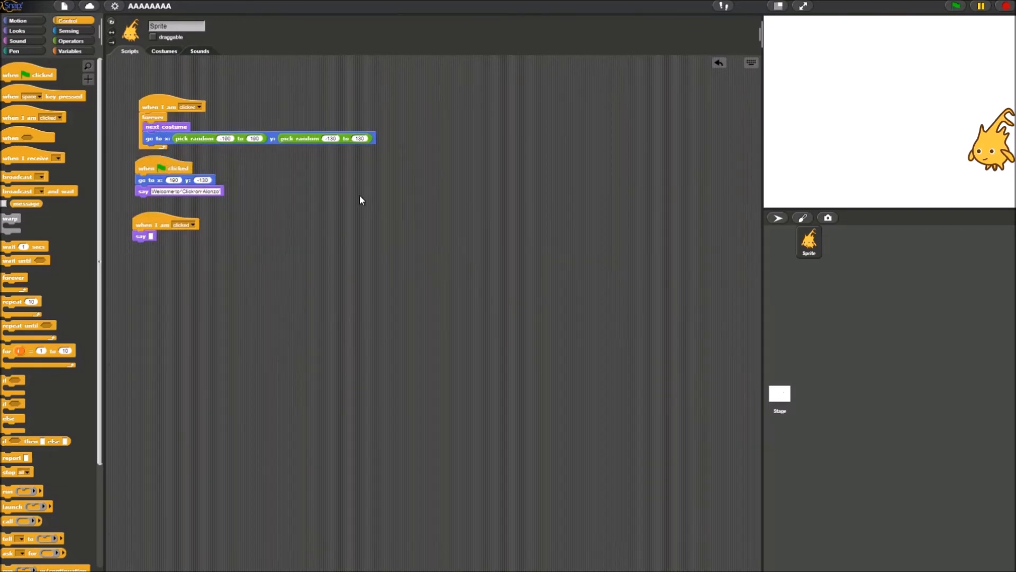
mouse_move(284, 188)
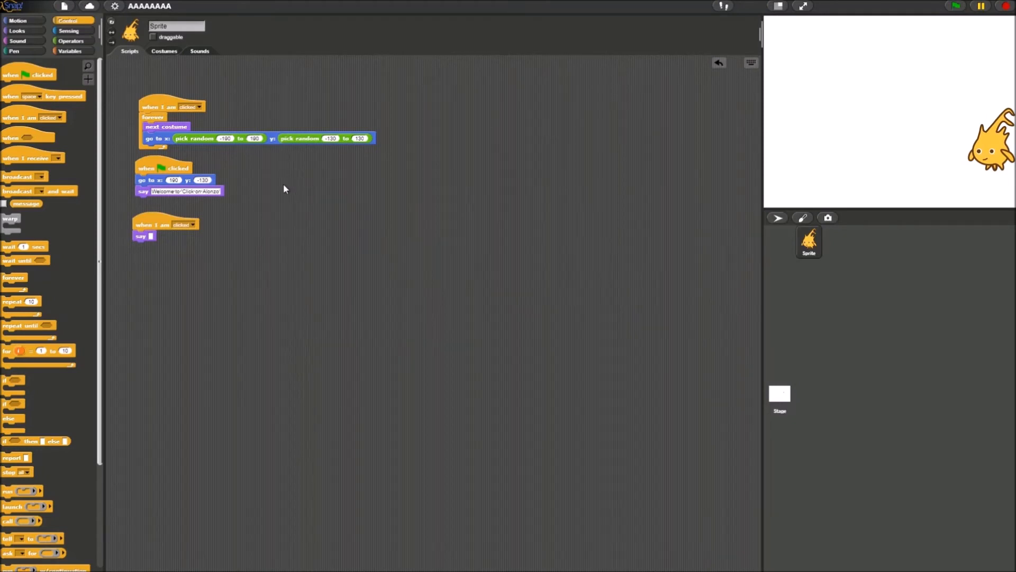
Step: Add 'change ghost effect by 1' after the random jump in the forever loop and clean up the scripts
click(18, 31)
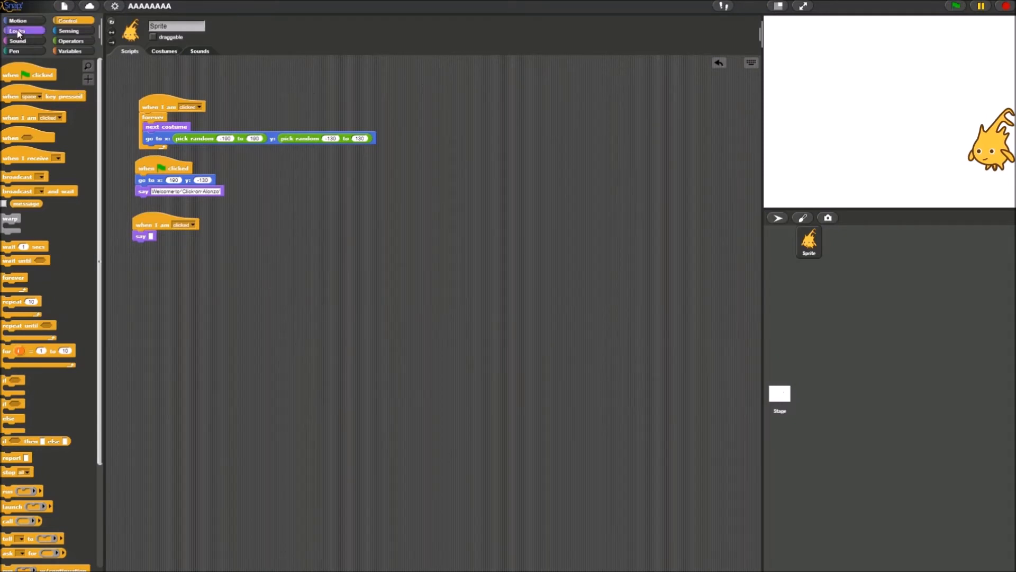
click(16, 30)
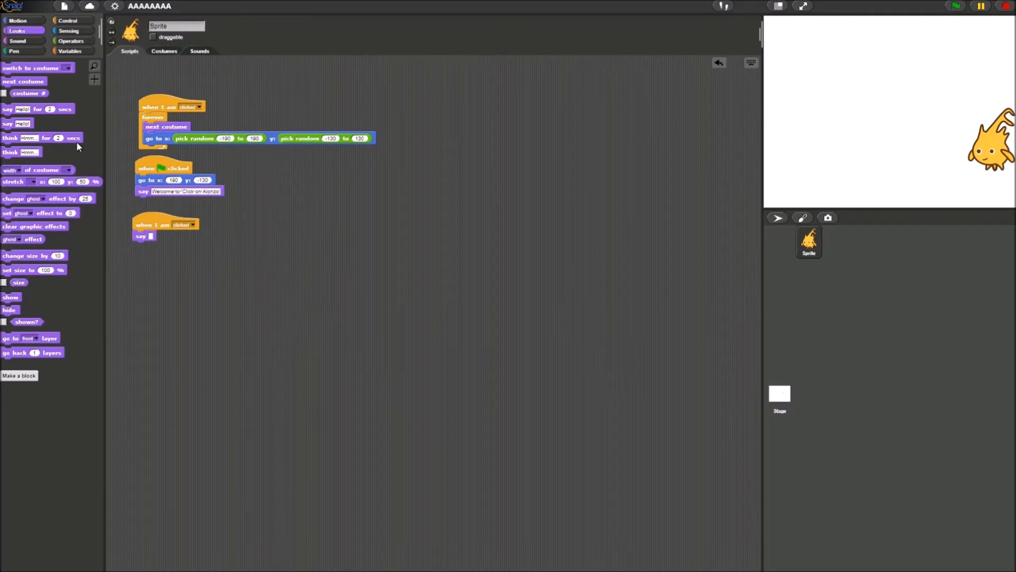
mouse_move(10, 201)
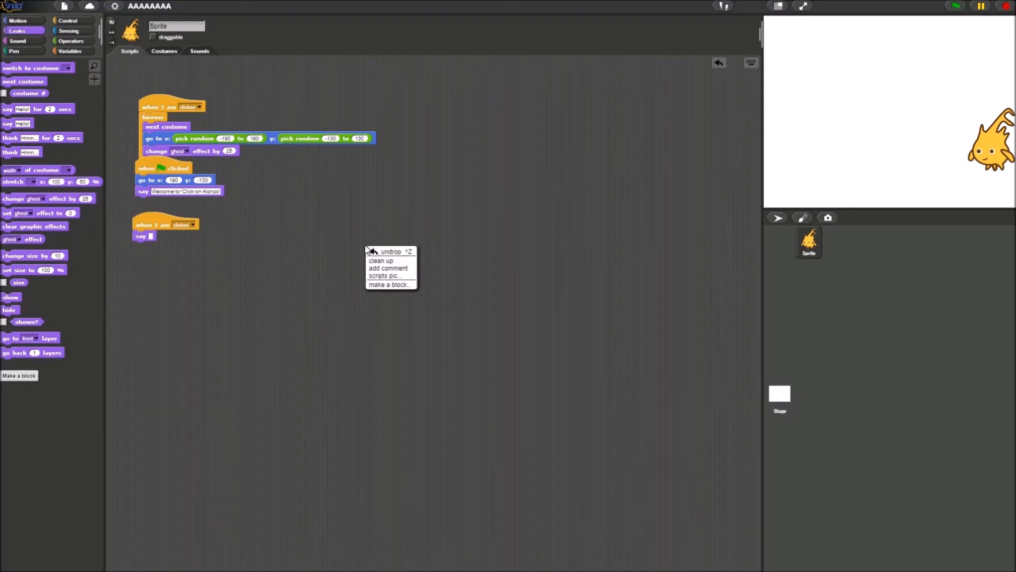
mouse_move(381, 260)
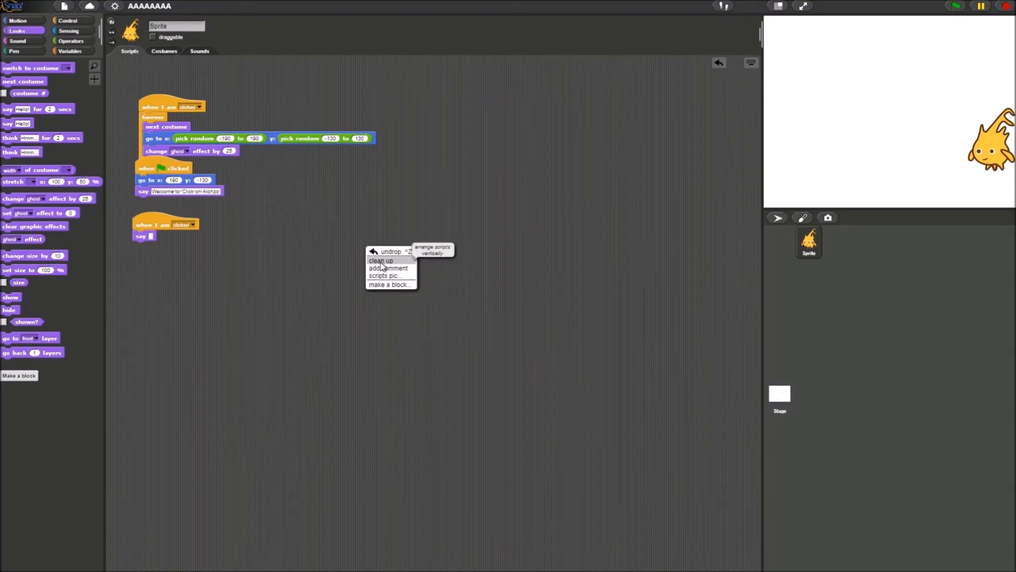
click(381, 260)
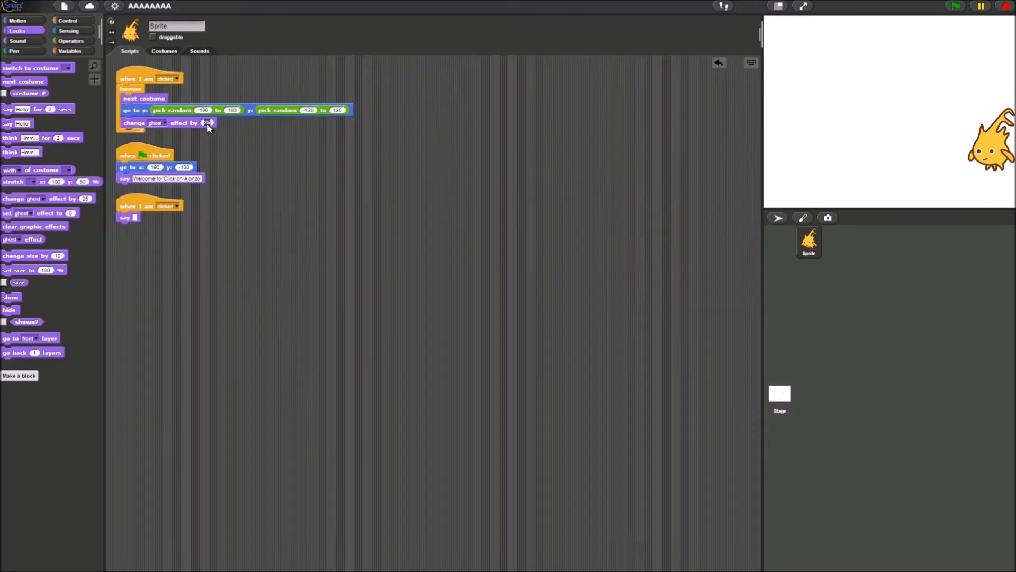
click(206, 123)
text(5)
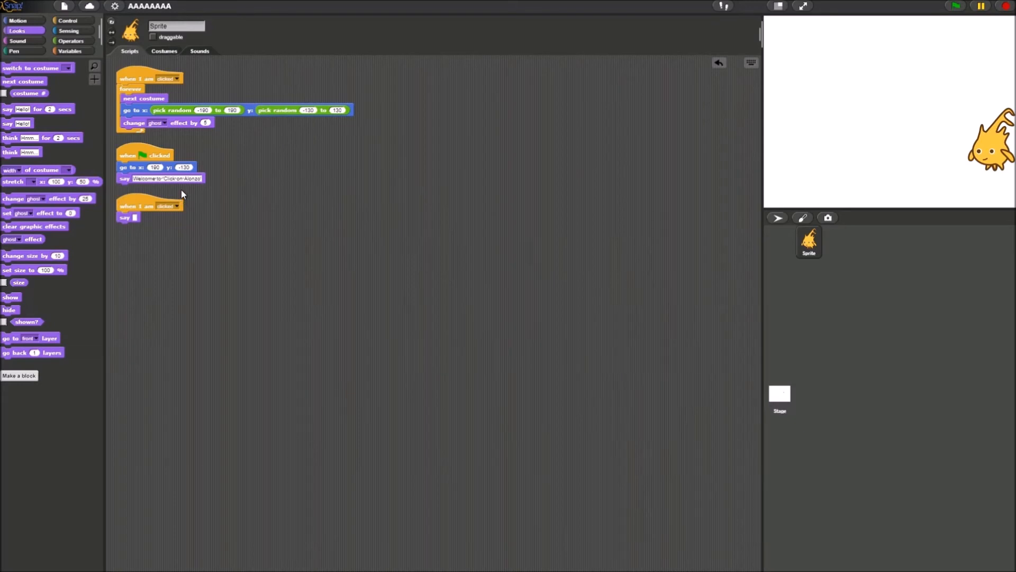
mouse_move(94, 67)
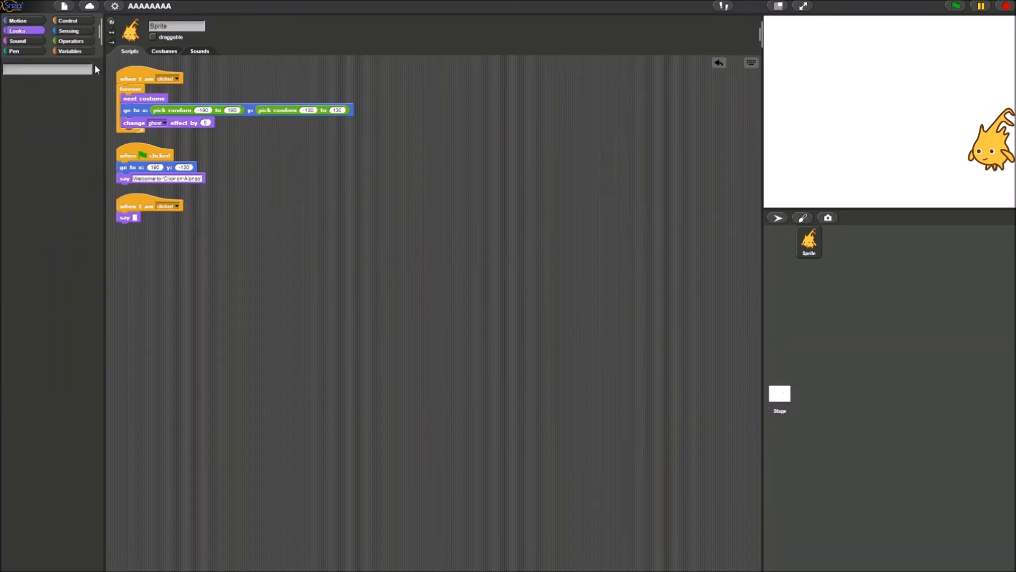
Step: End the forever loop with 'wait 2 secs' and run the project to see the welcome bubble
text(wait)
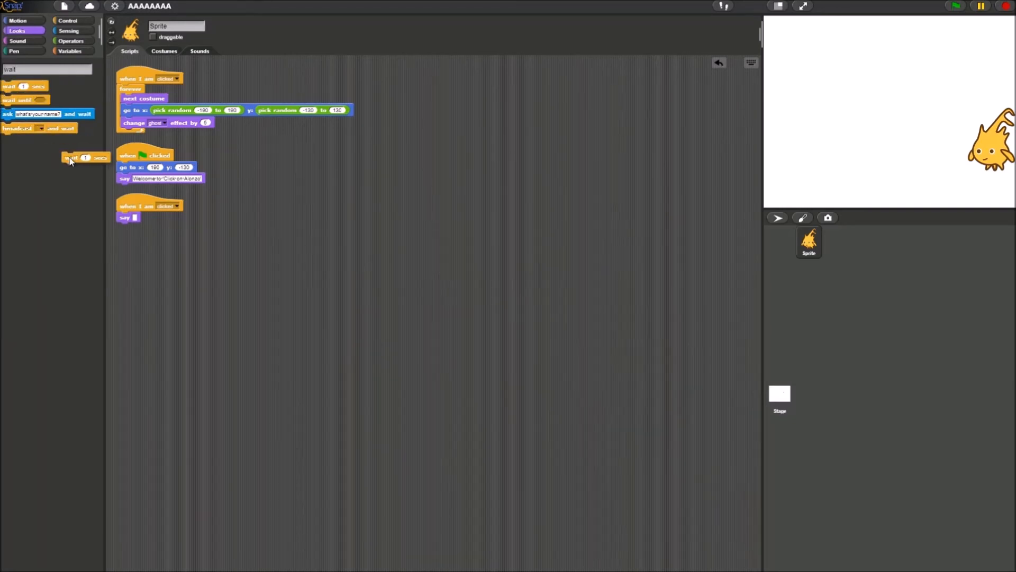
drag(85, 157, 143, 134)
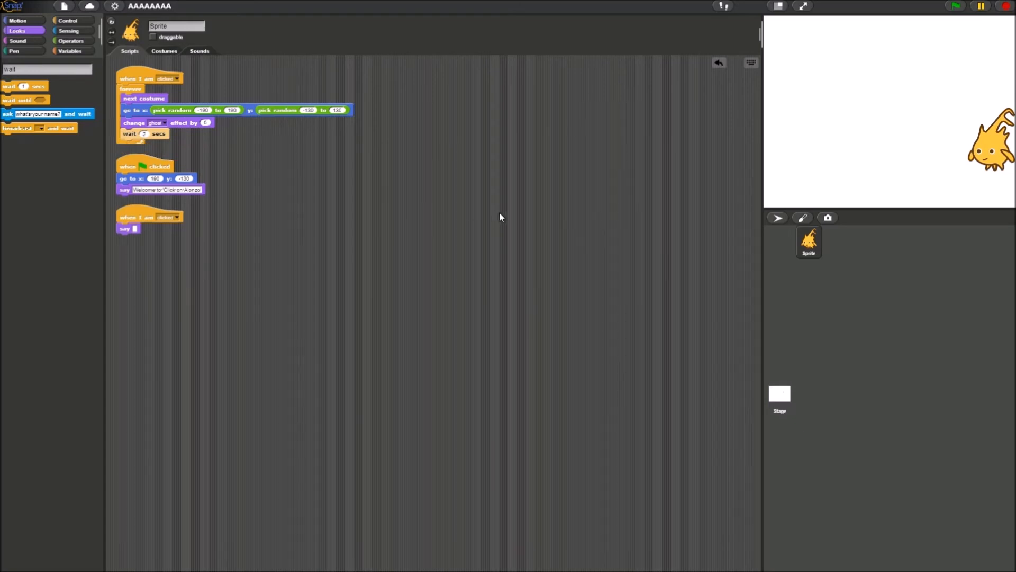
mouse_move(978, 123)
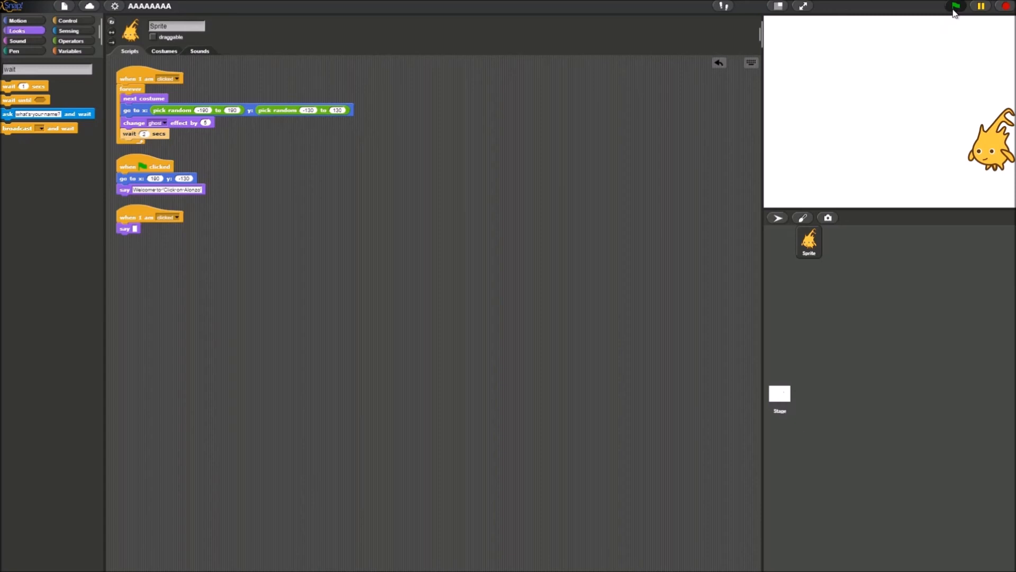
click(955, 6)
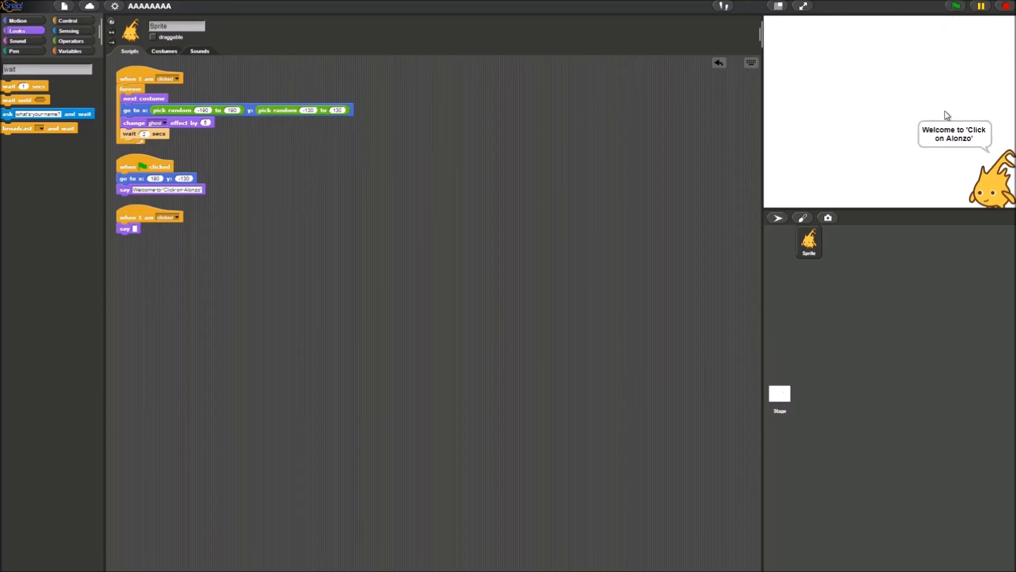